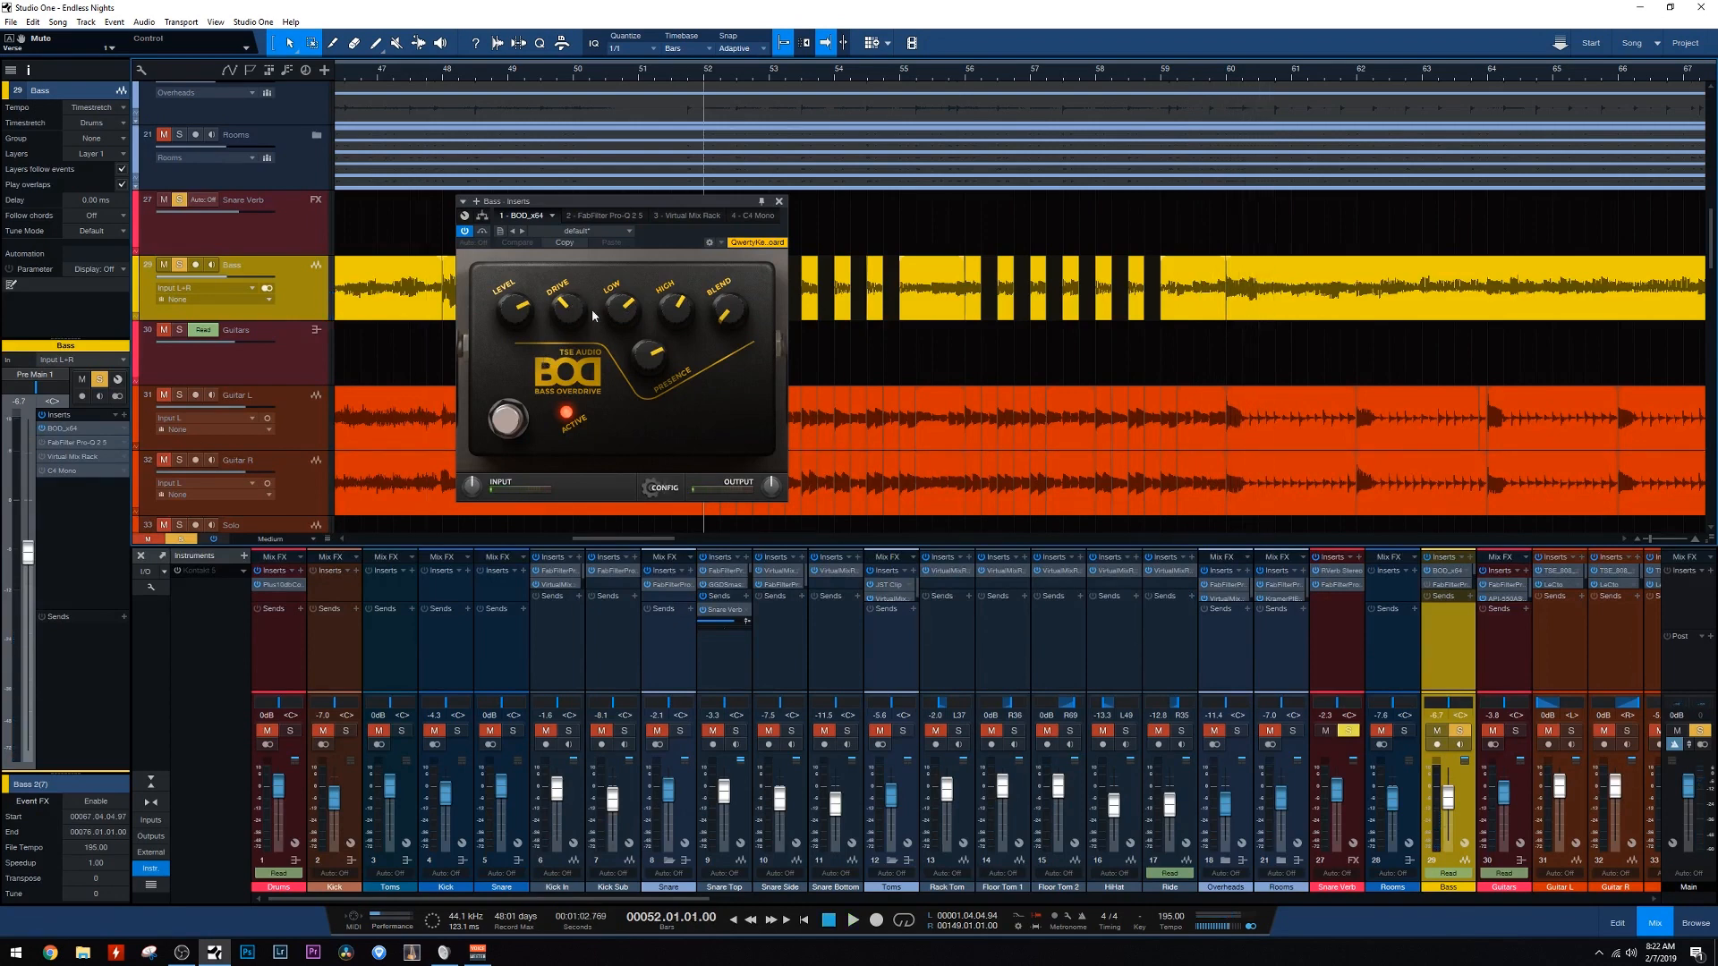
mouse_move(647, 328)
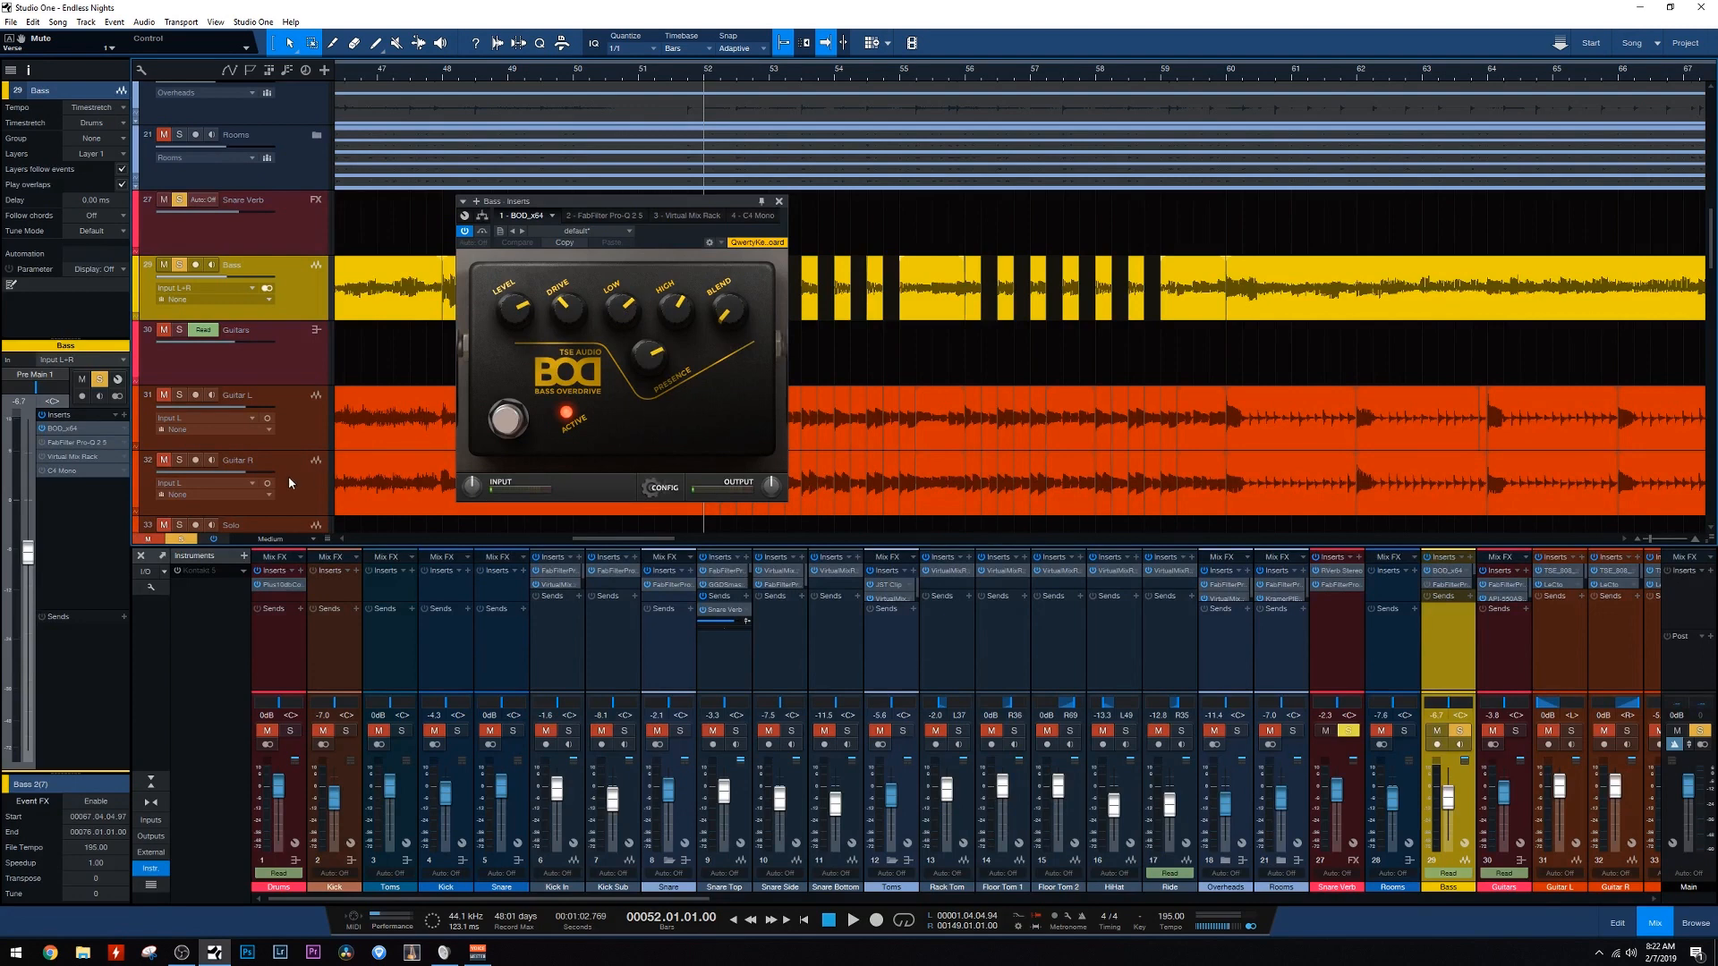
mouse_move(41, 446)
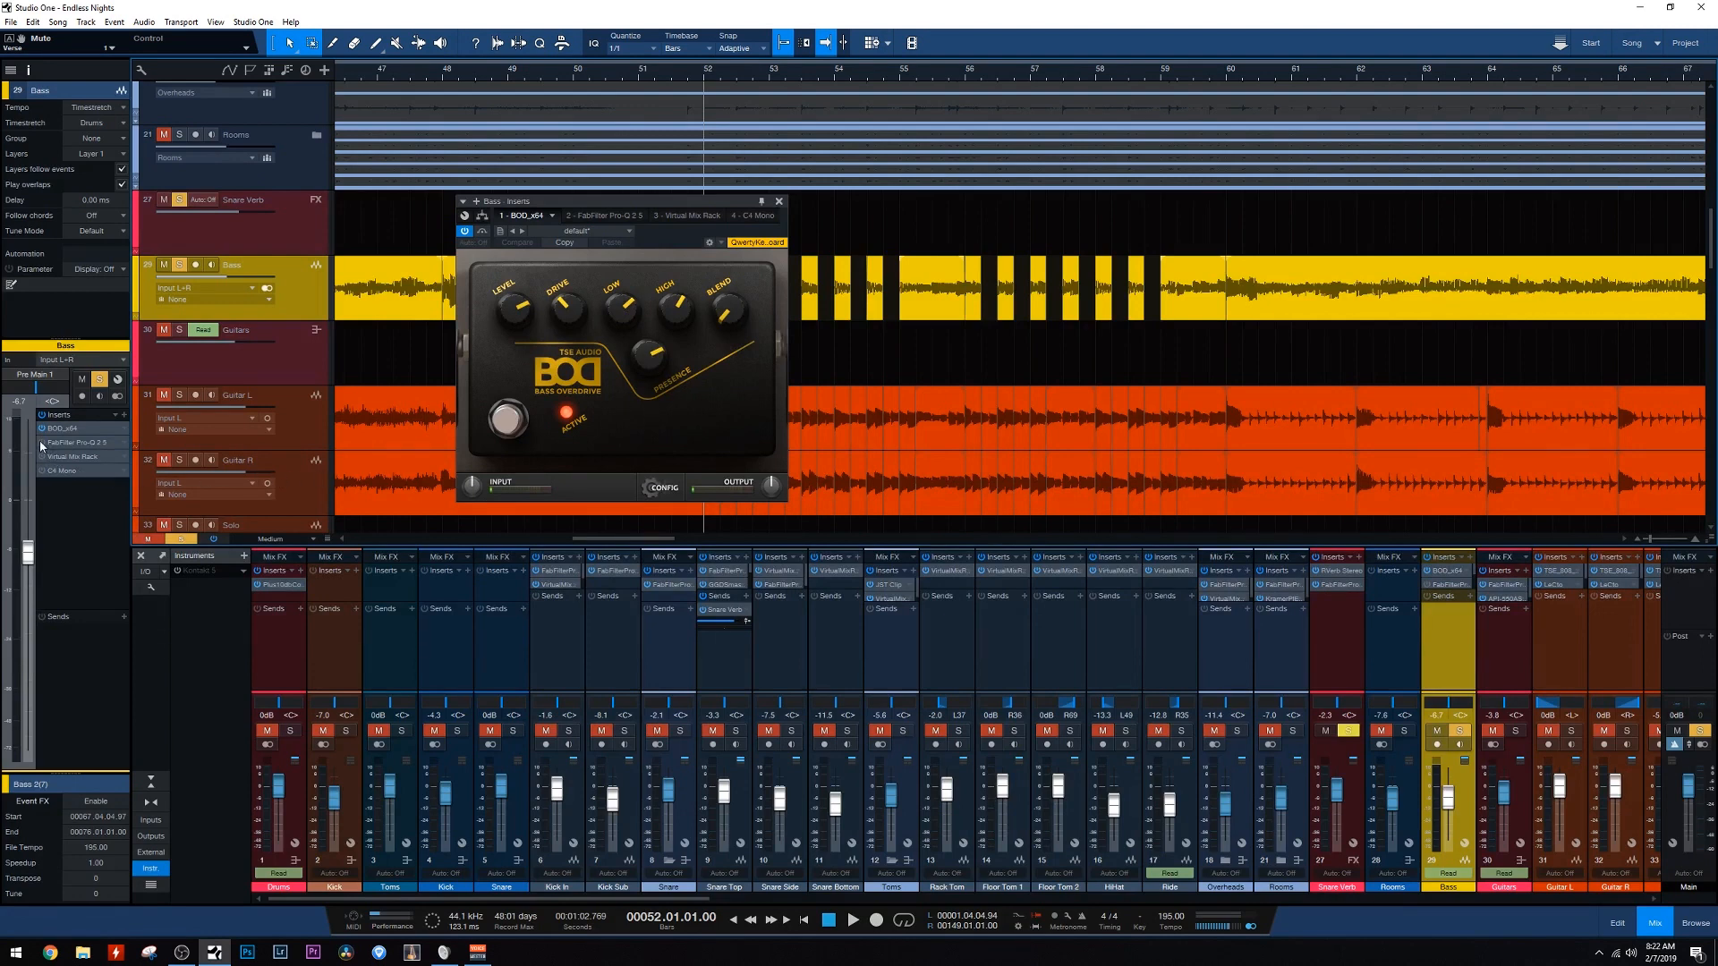
mouse_move(16, 479)
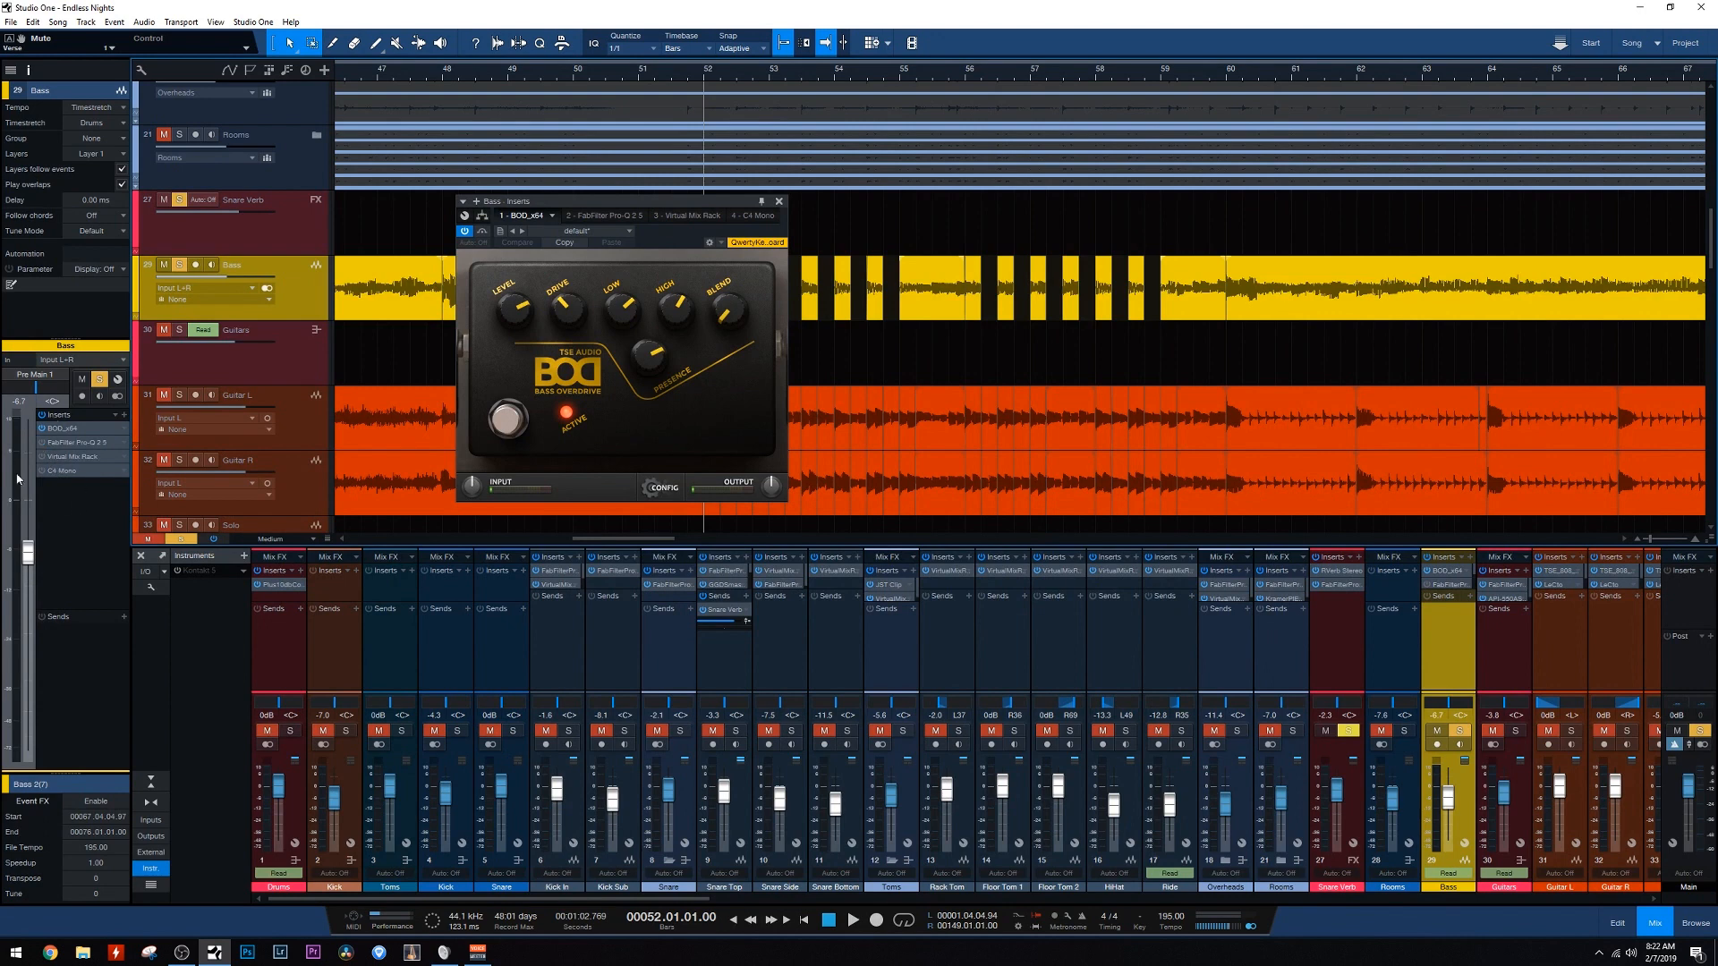
mouse_move(90, 504)
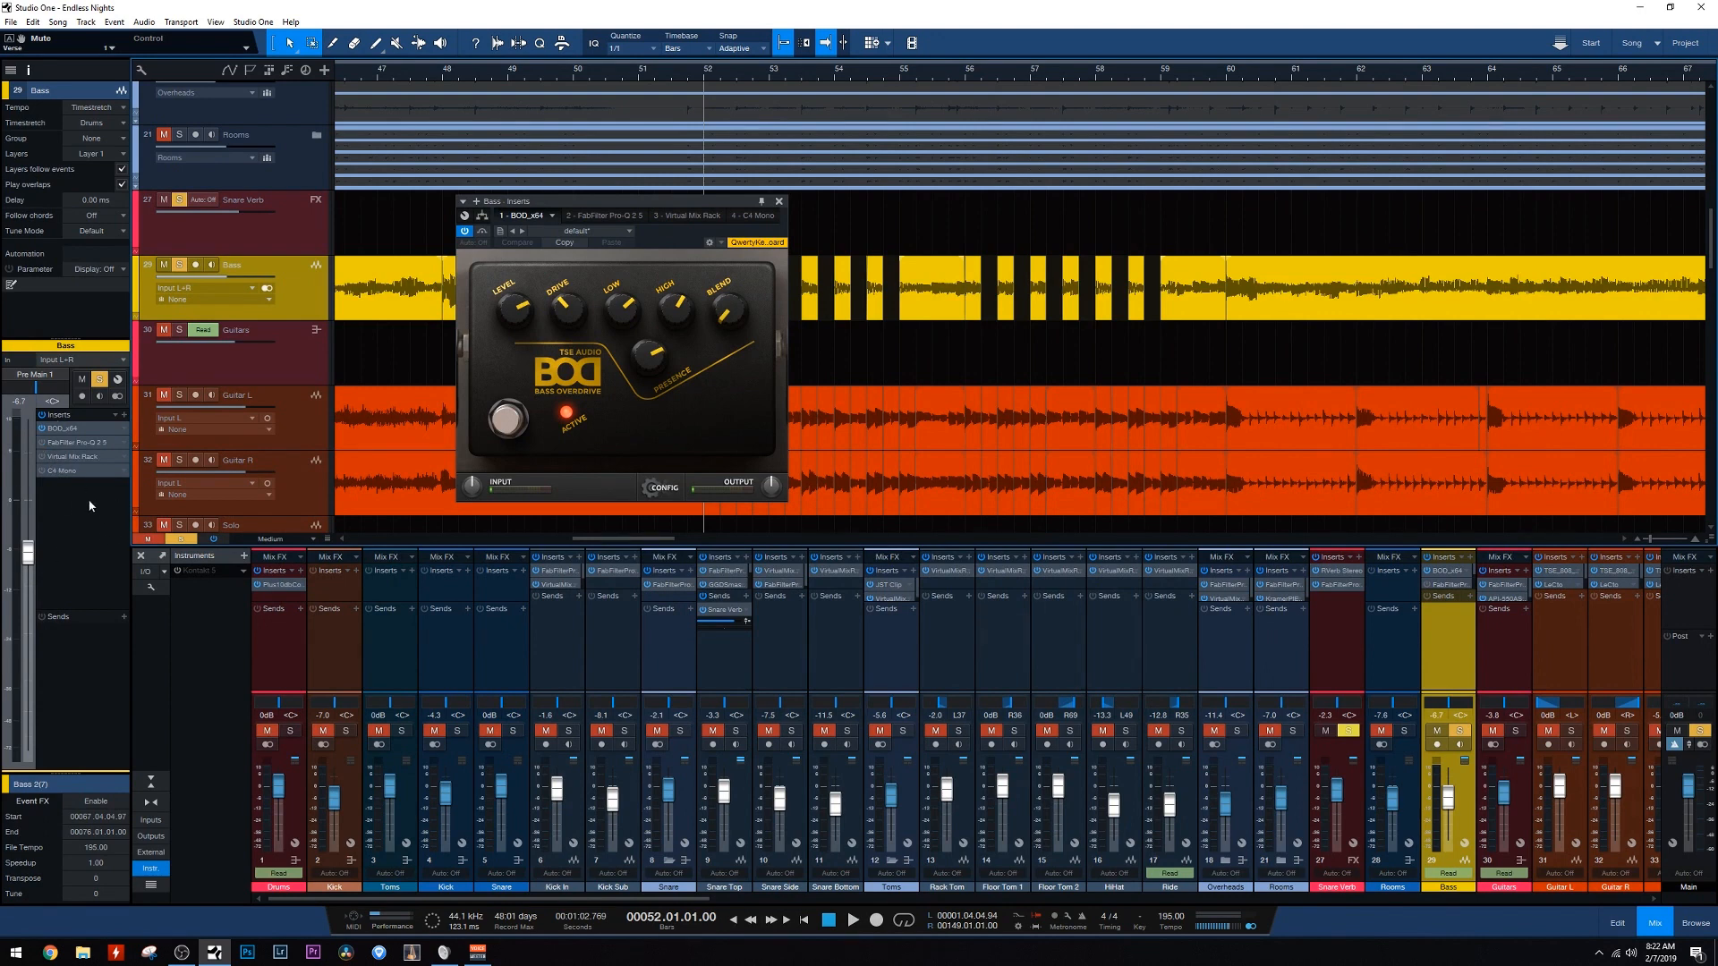
mouse_move(93, 502)
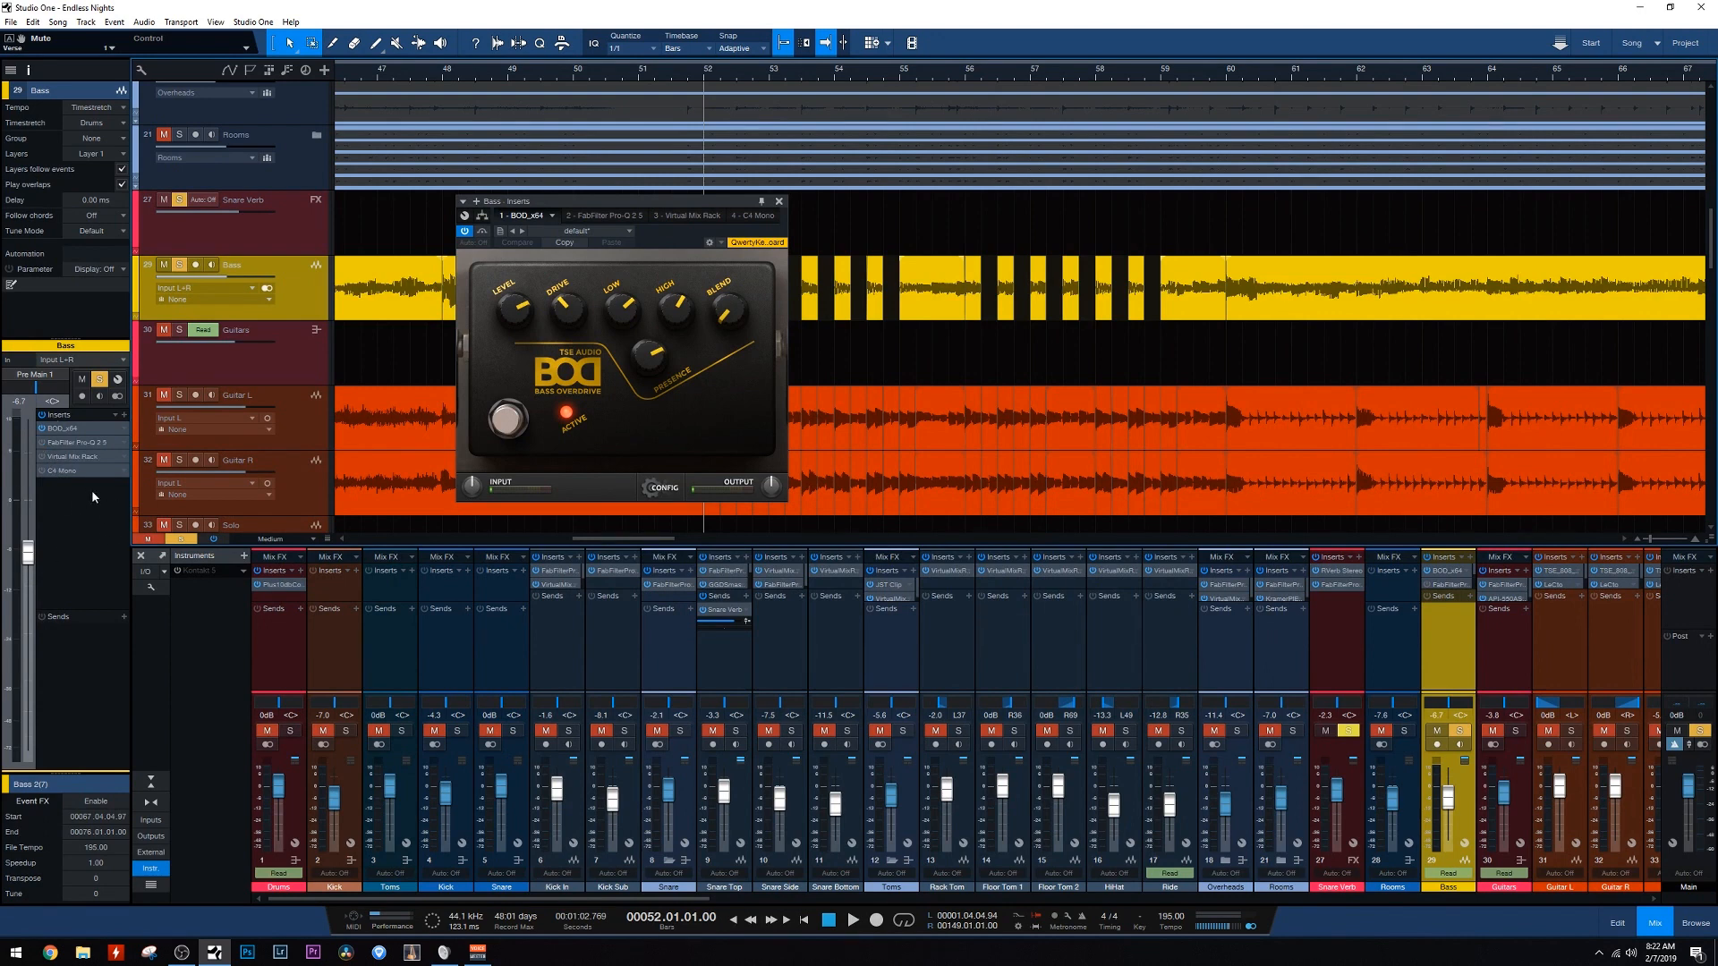
Show the Bass track's FabFilter Pro-Q 2 insert with its multi-band EQ curve
left_click(597, 214)
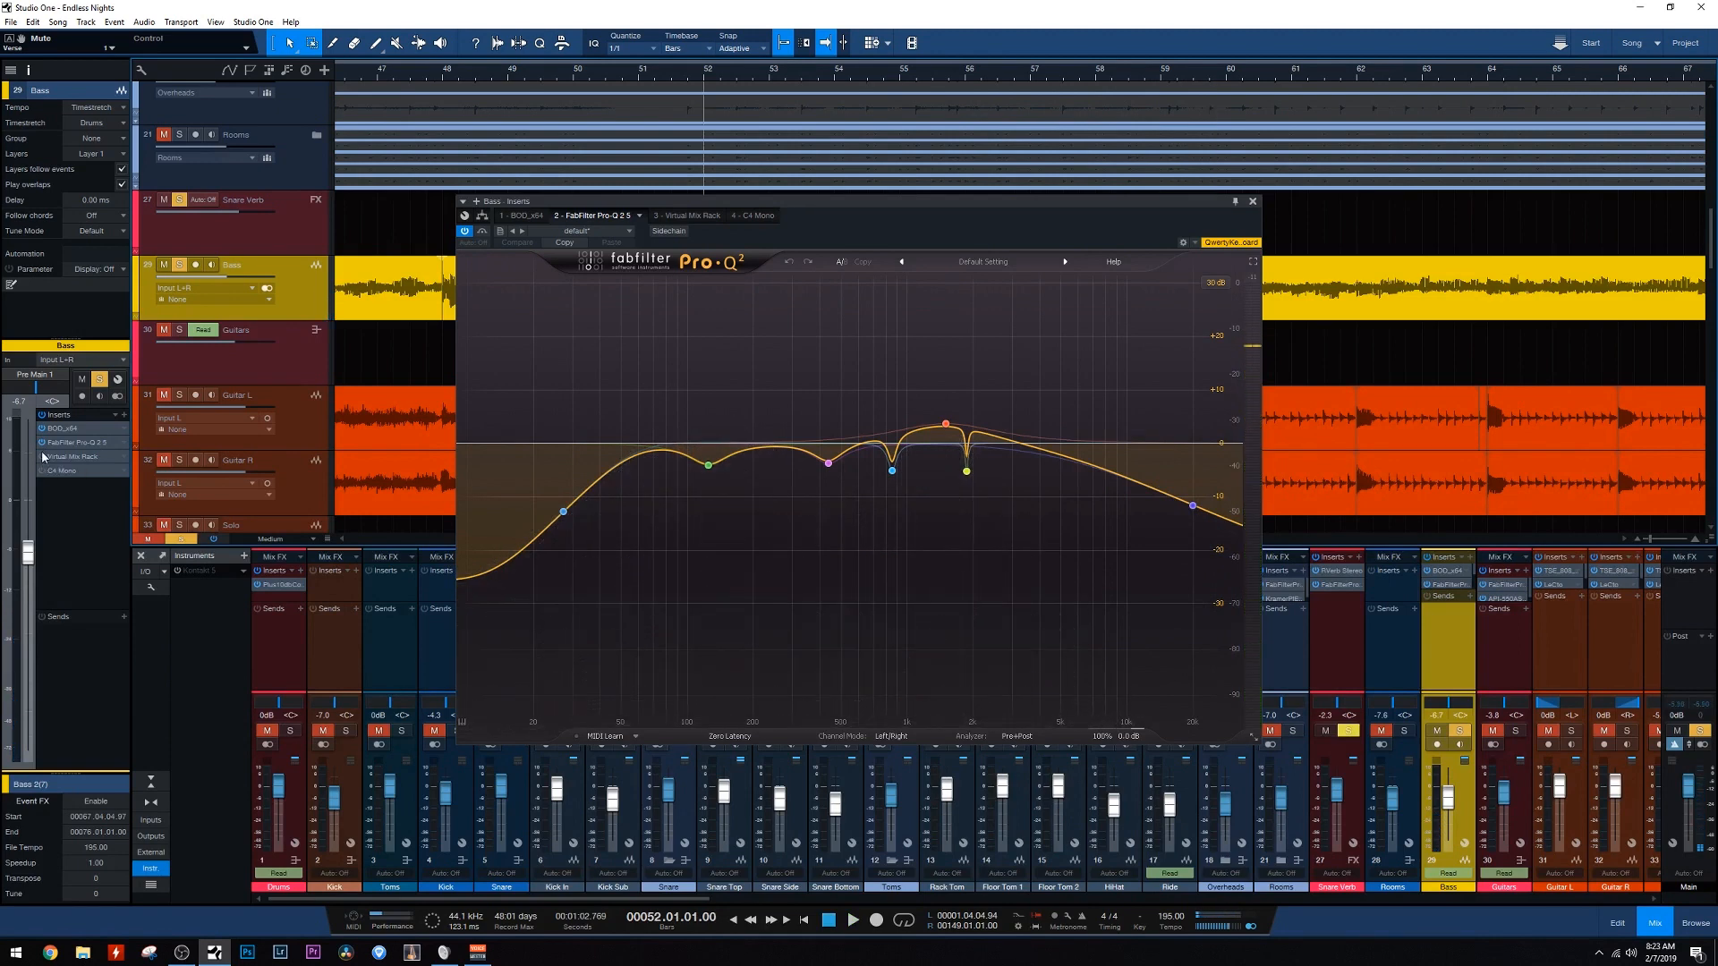
Switch the Bass insert editor to the Virtual Mix Rack holding a Custom Series Equalizer
left_click(687, 214)
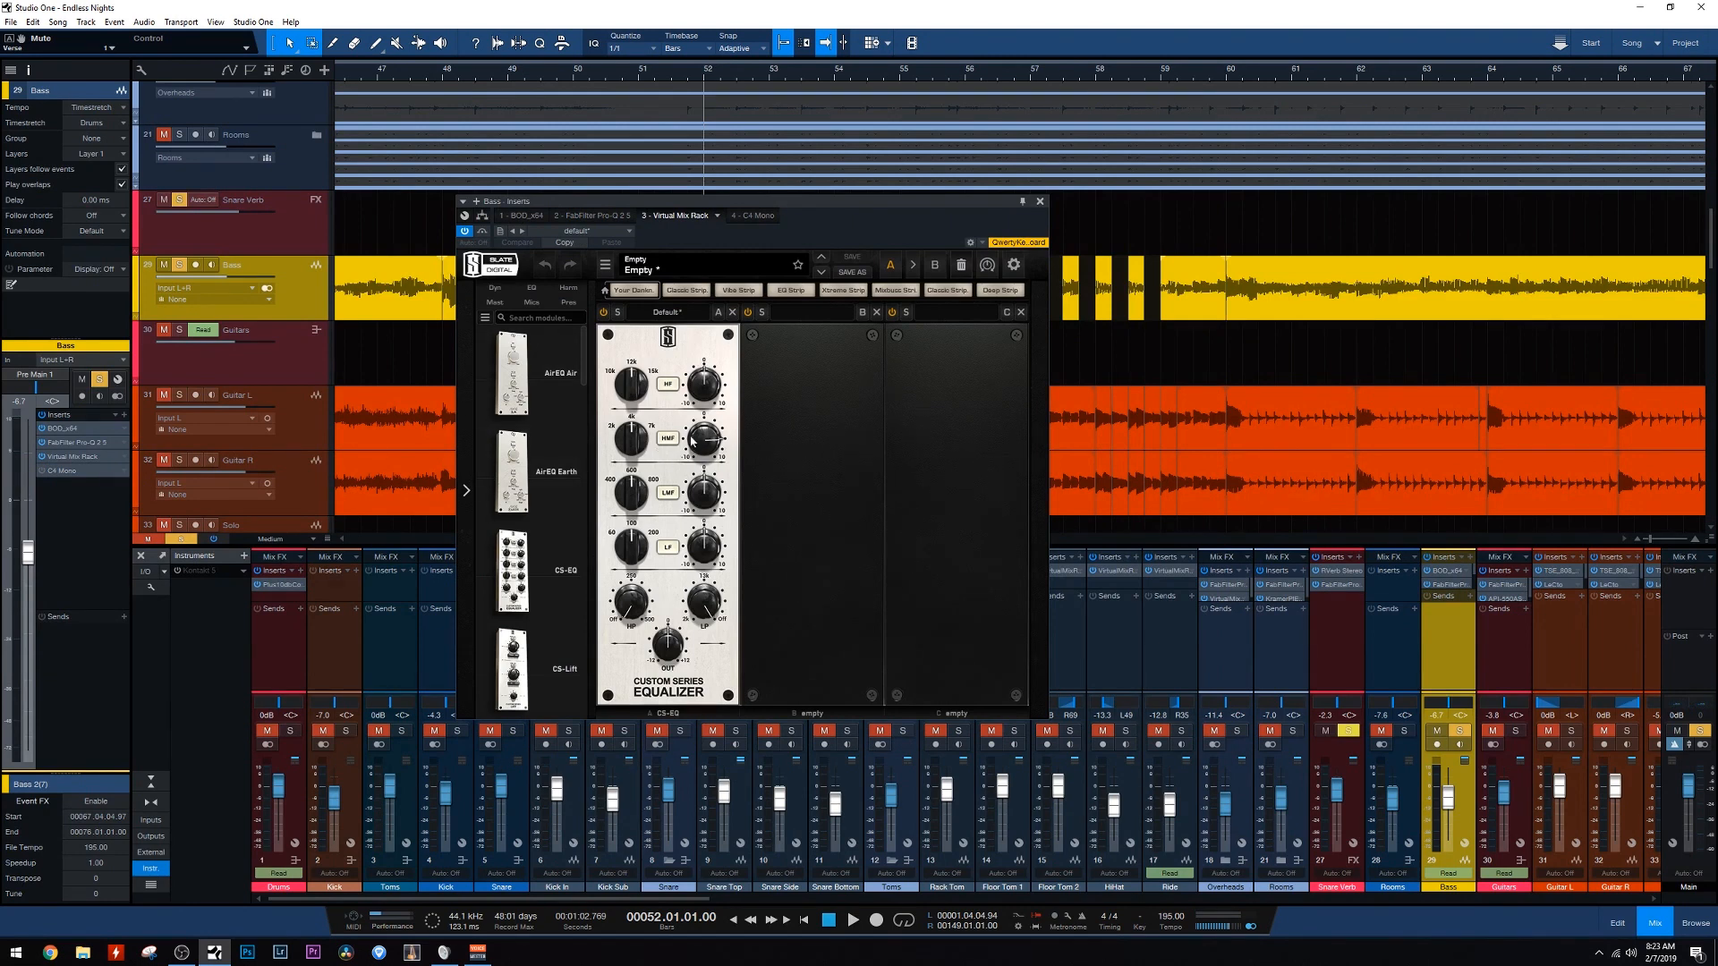
mouse_move(788, 673)
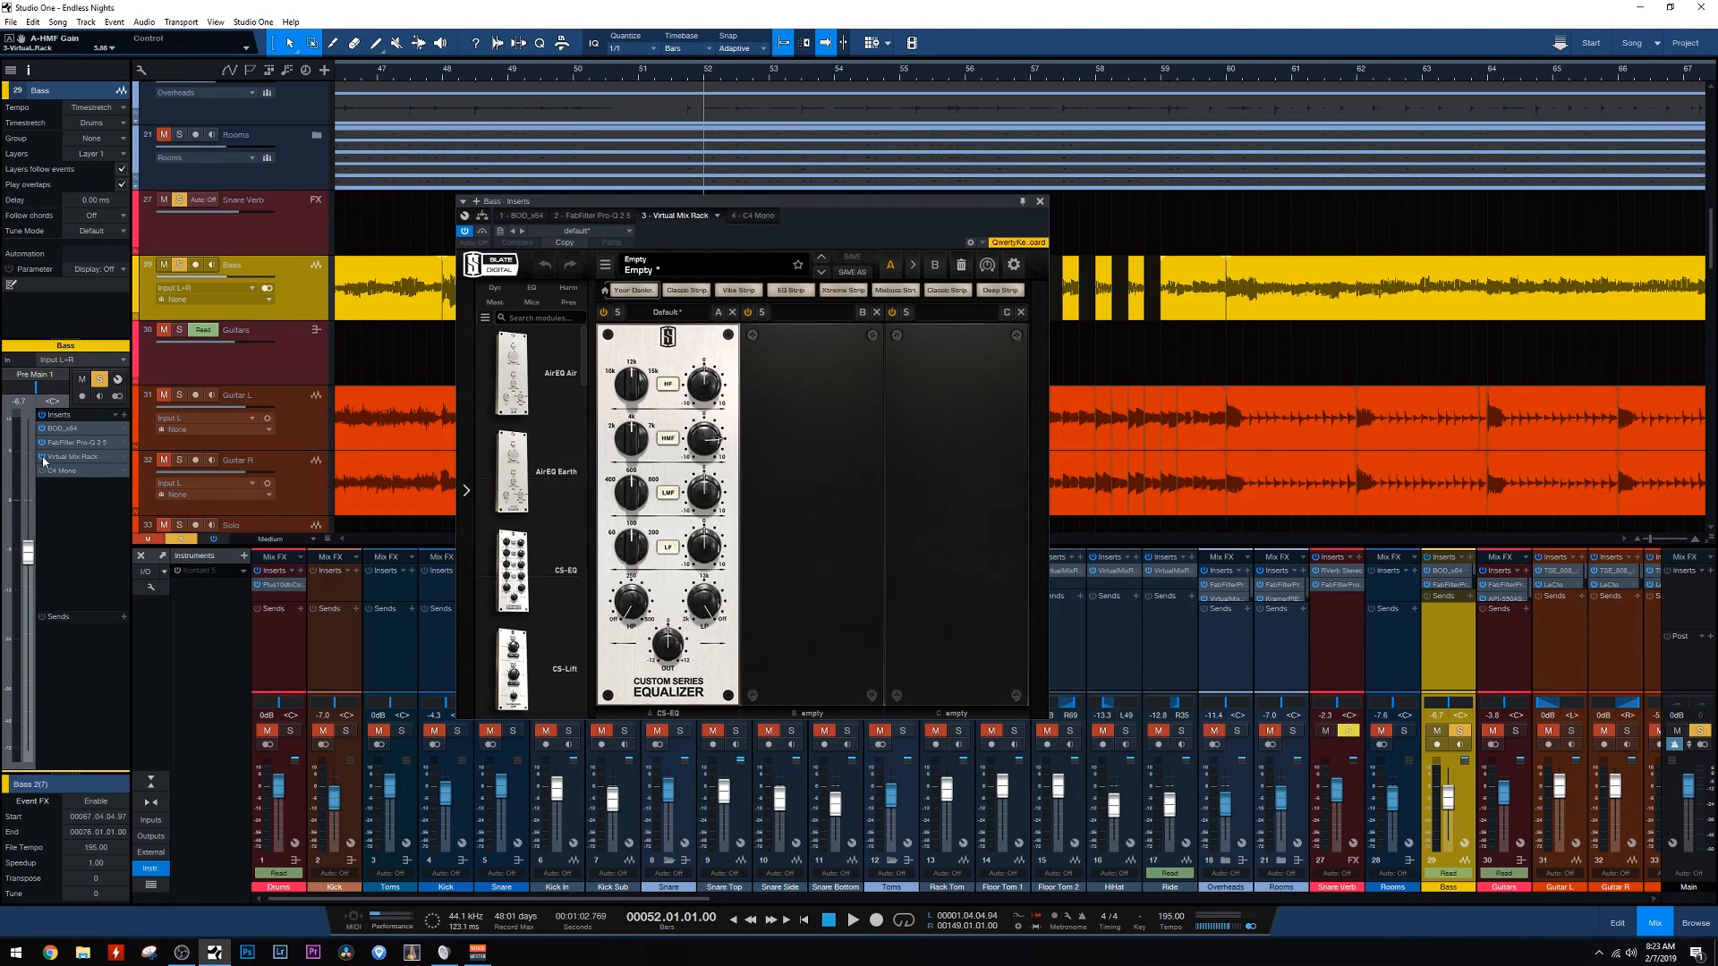
mouse_move(63, 470)
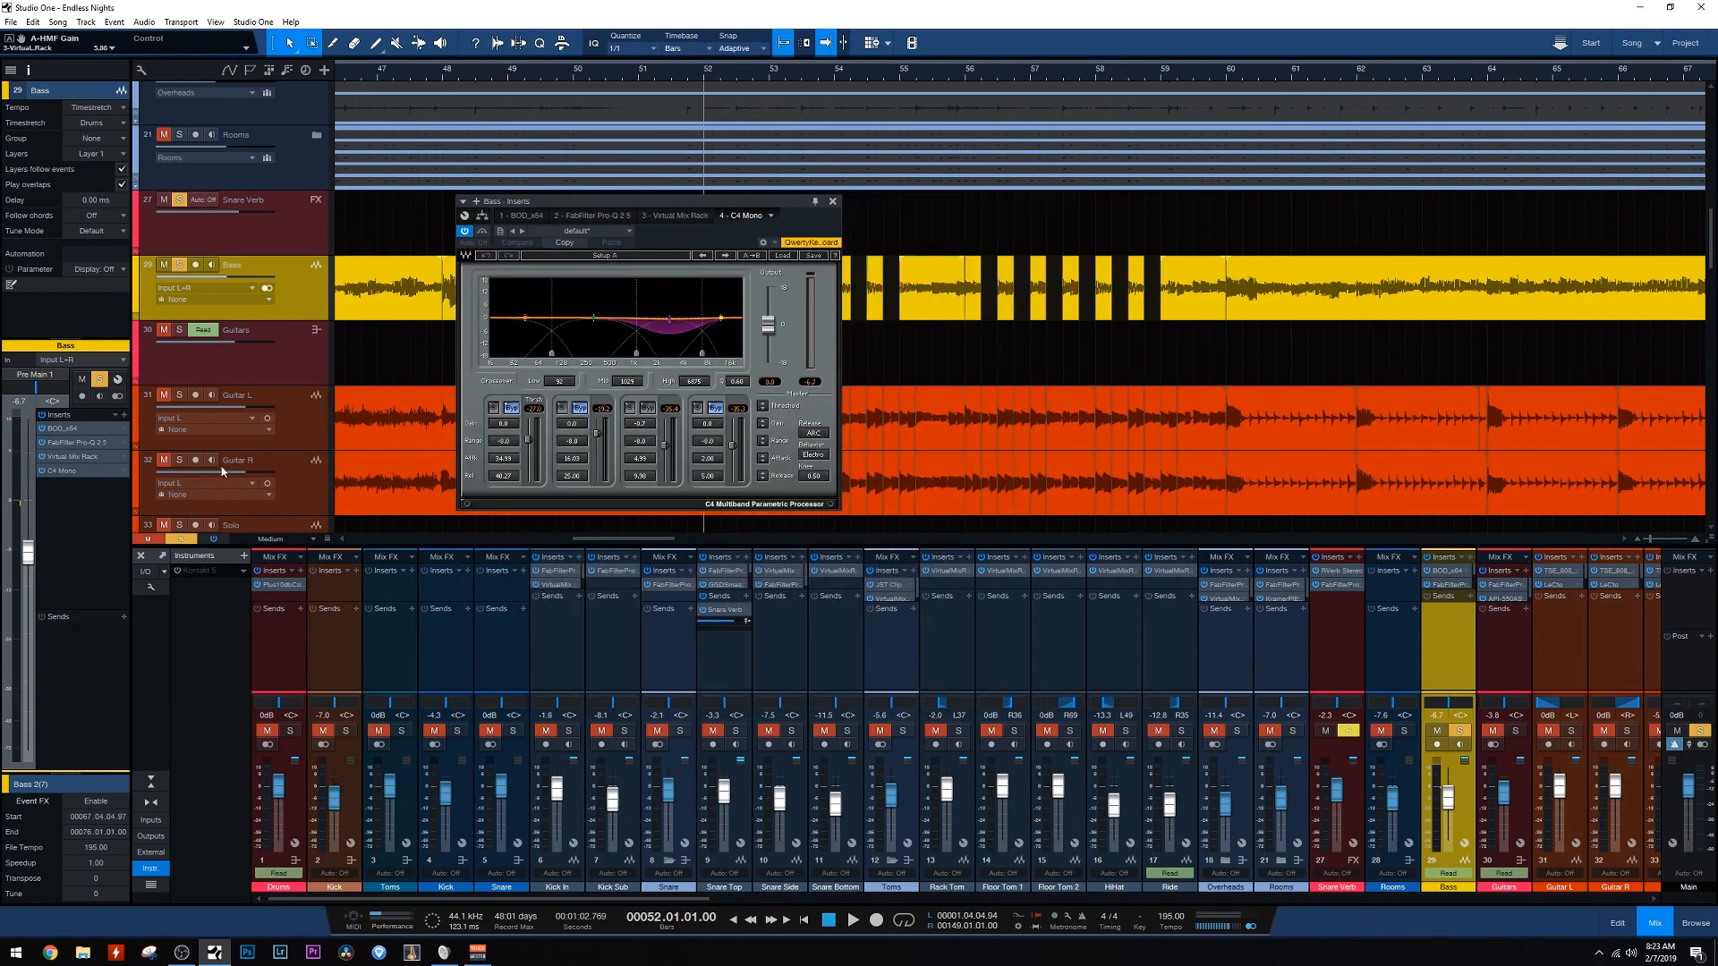
mouse_move(665, 322)
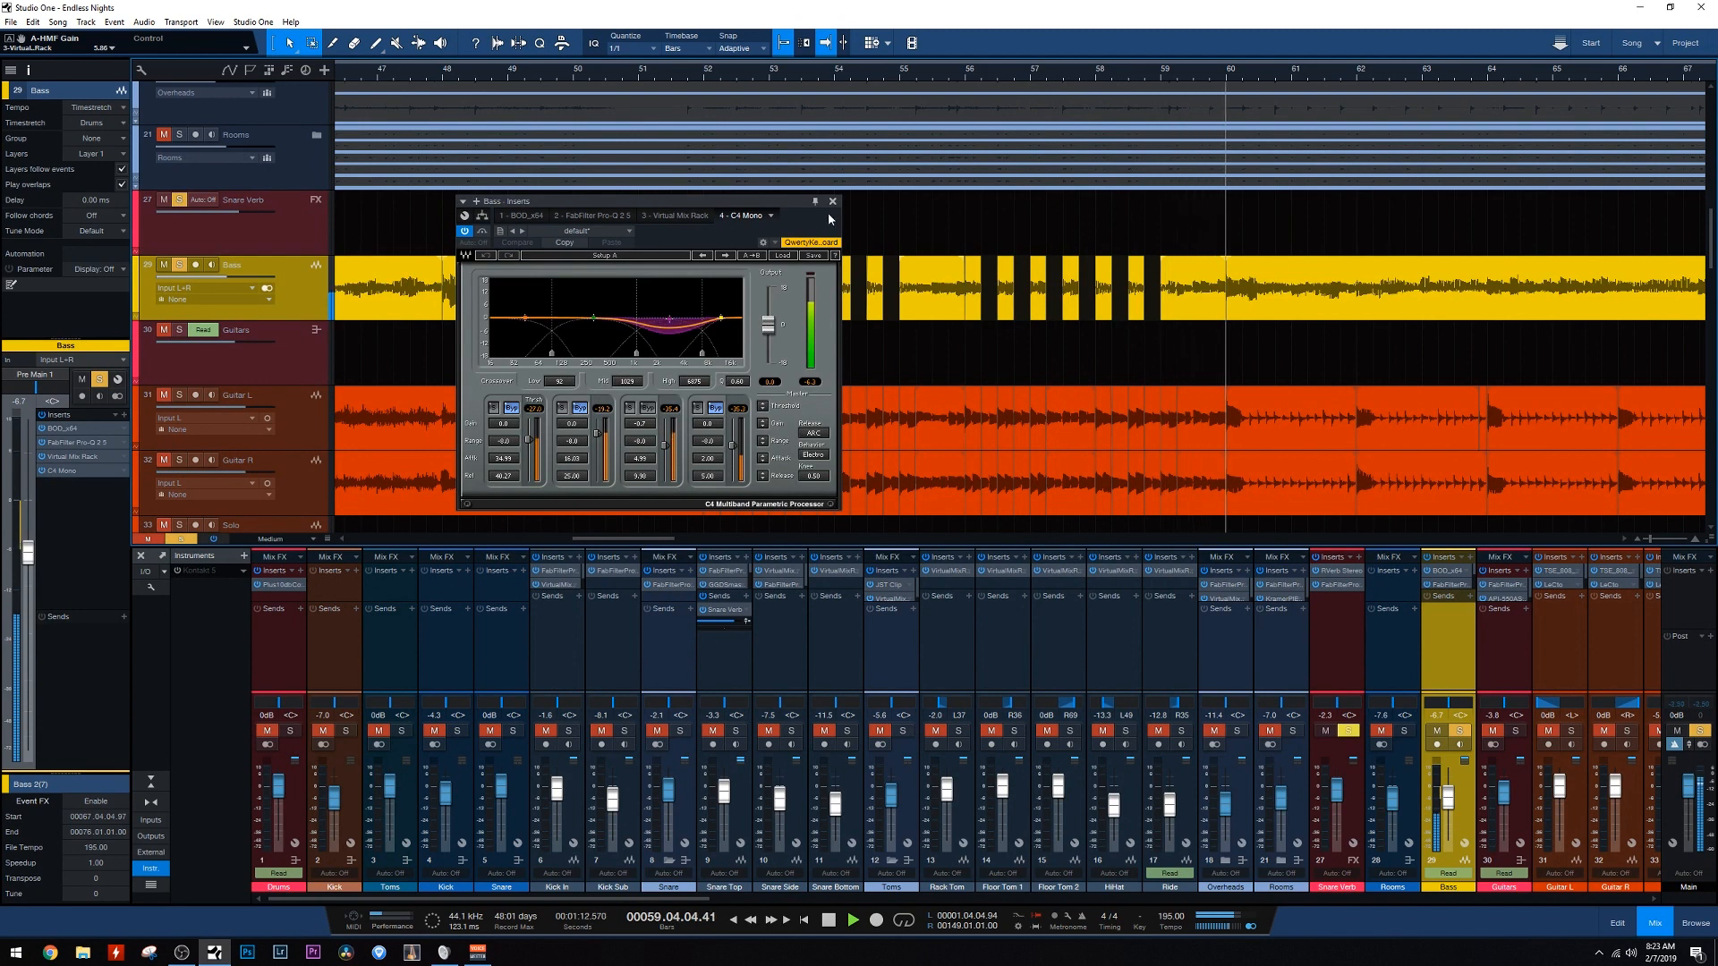
Close the Bass - Inserts window showing the C4 Multiband Parametric Processor
left_click(831, 201)
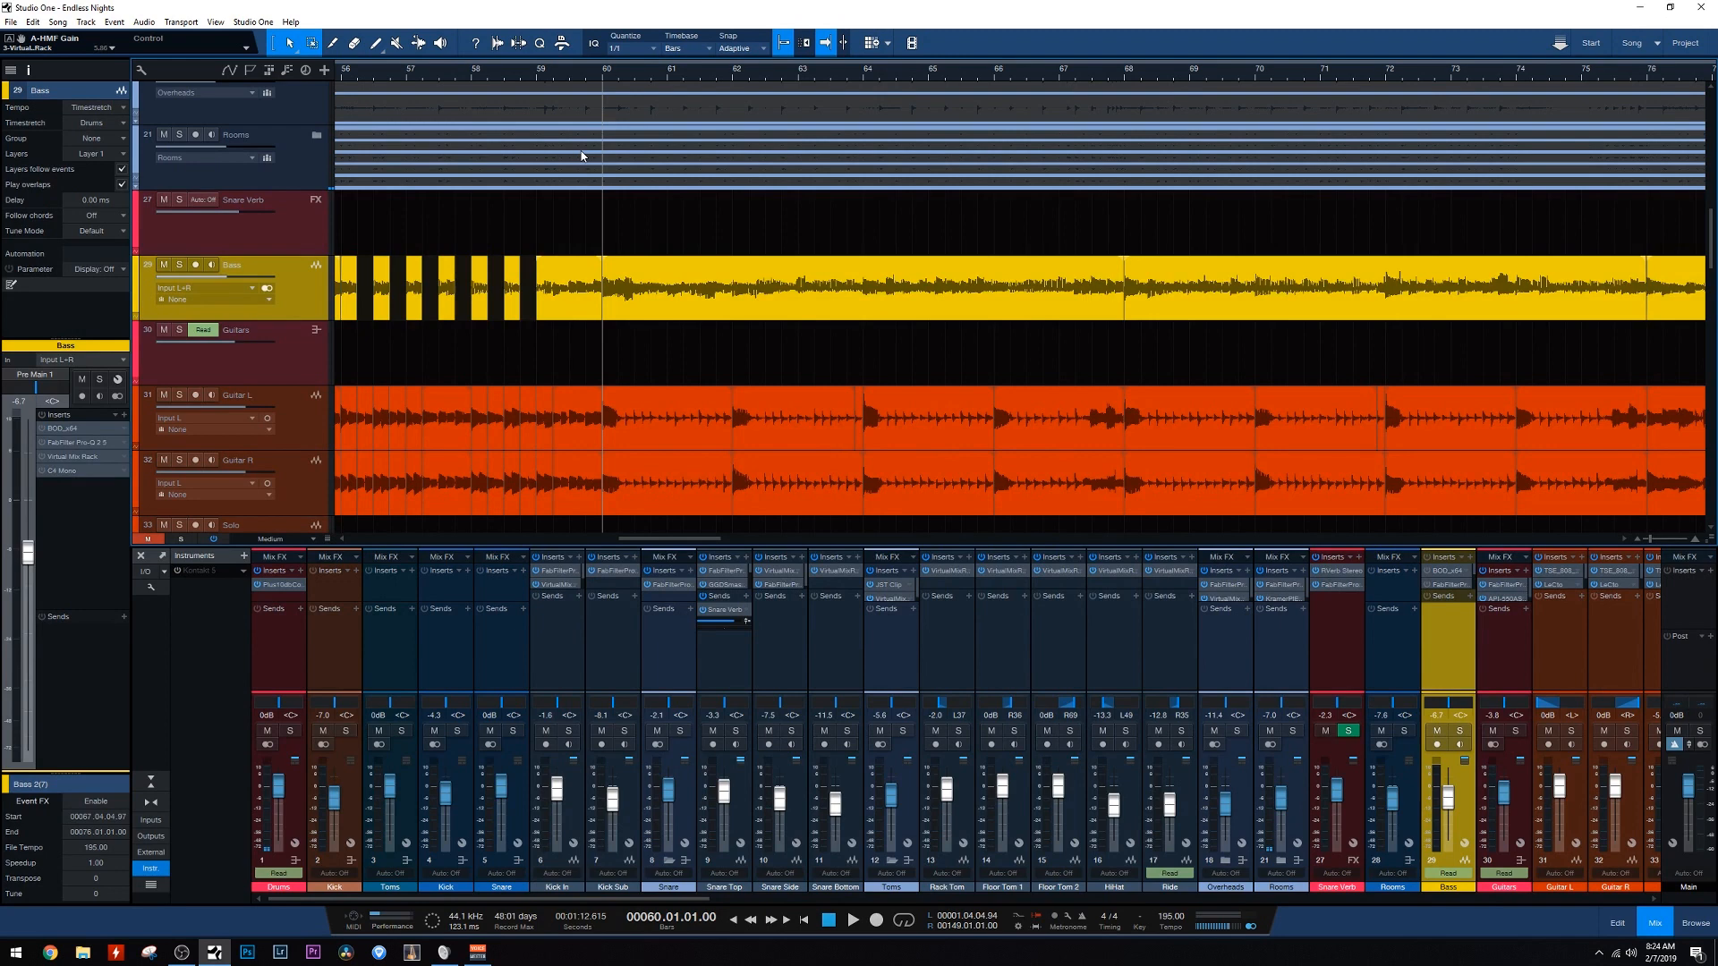
mouse_move(548, 162)
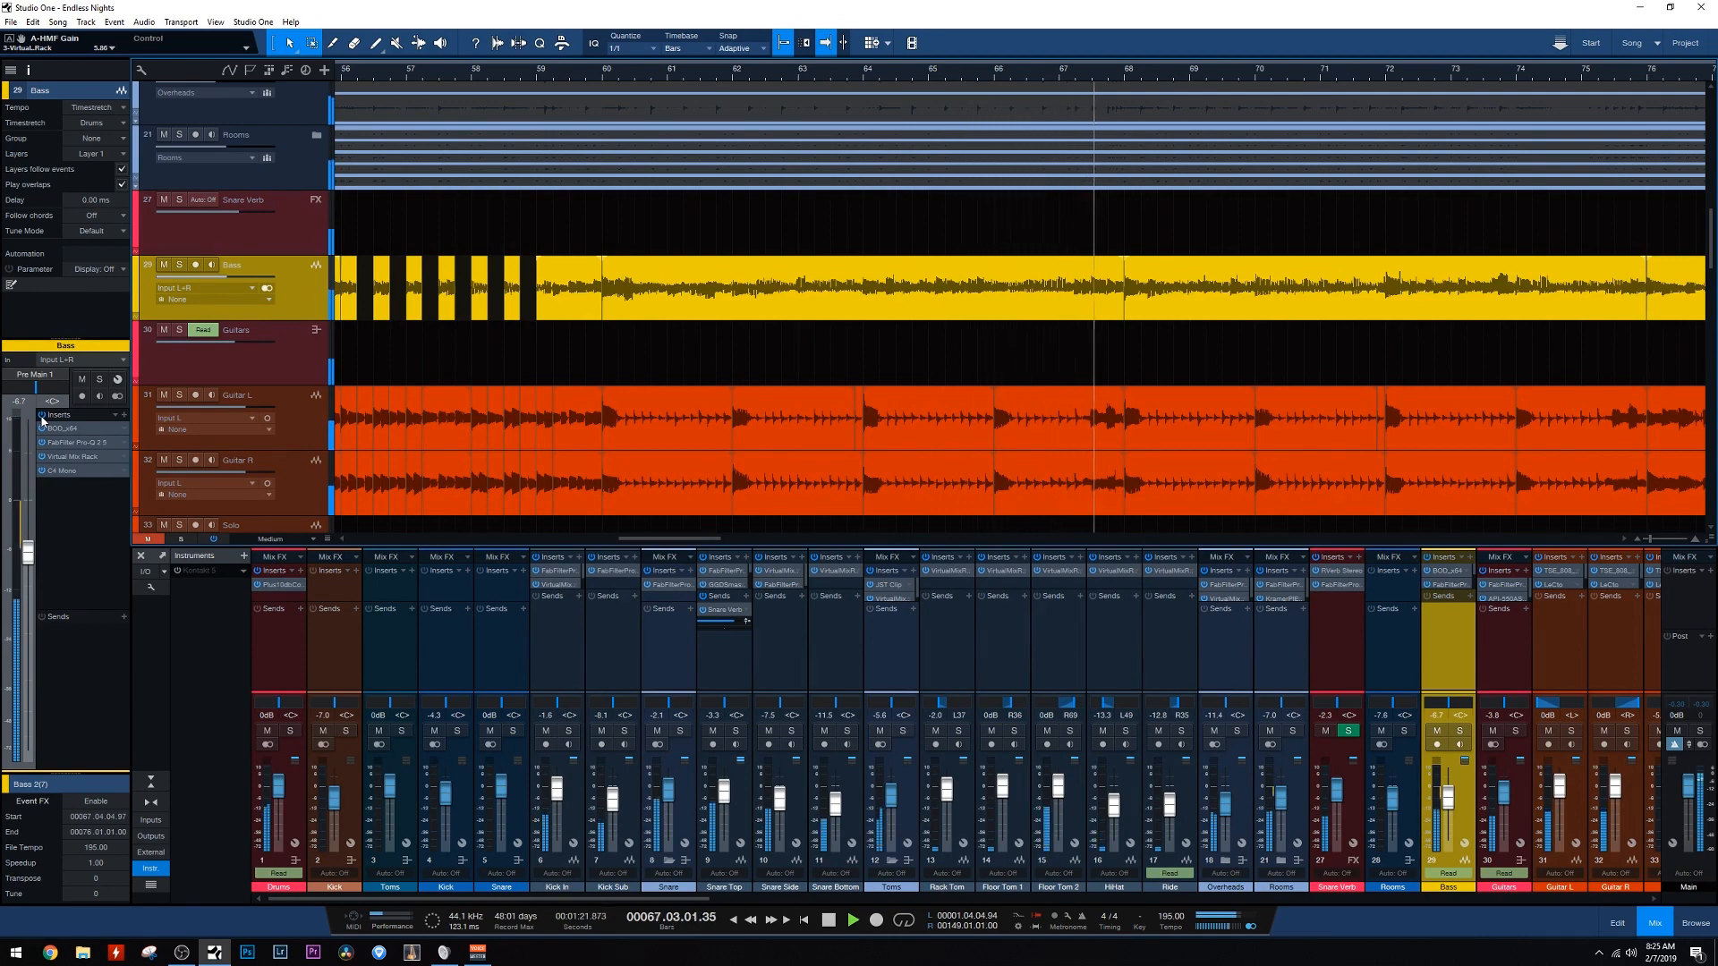
scroll("down", 3)
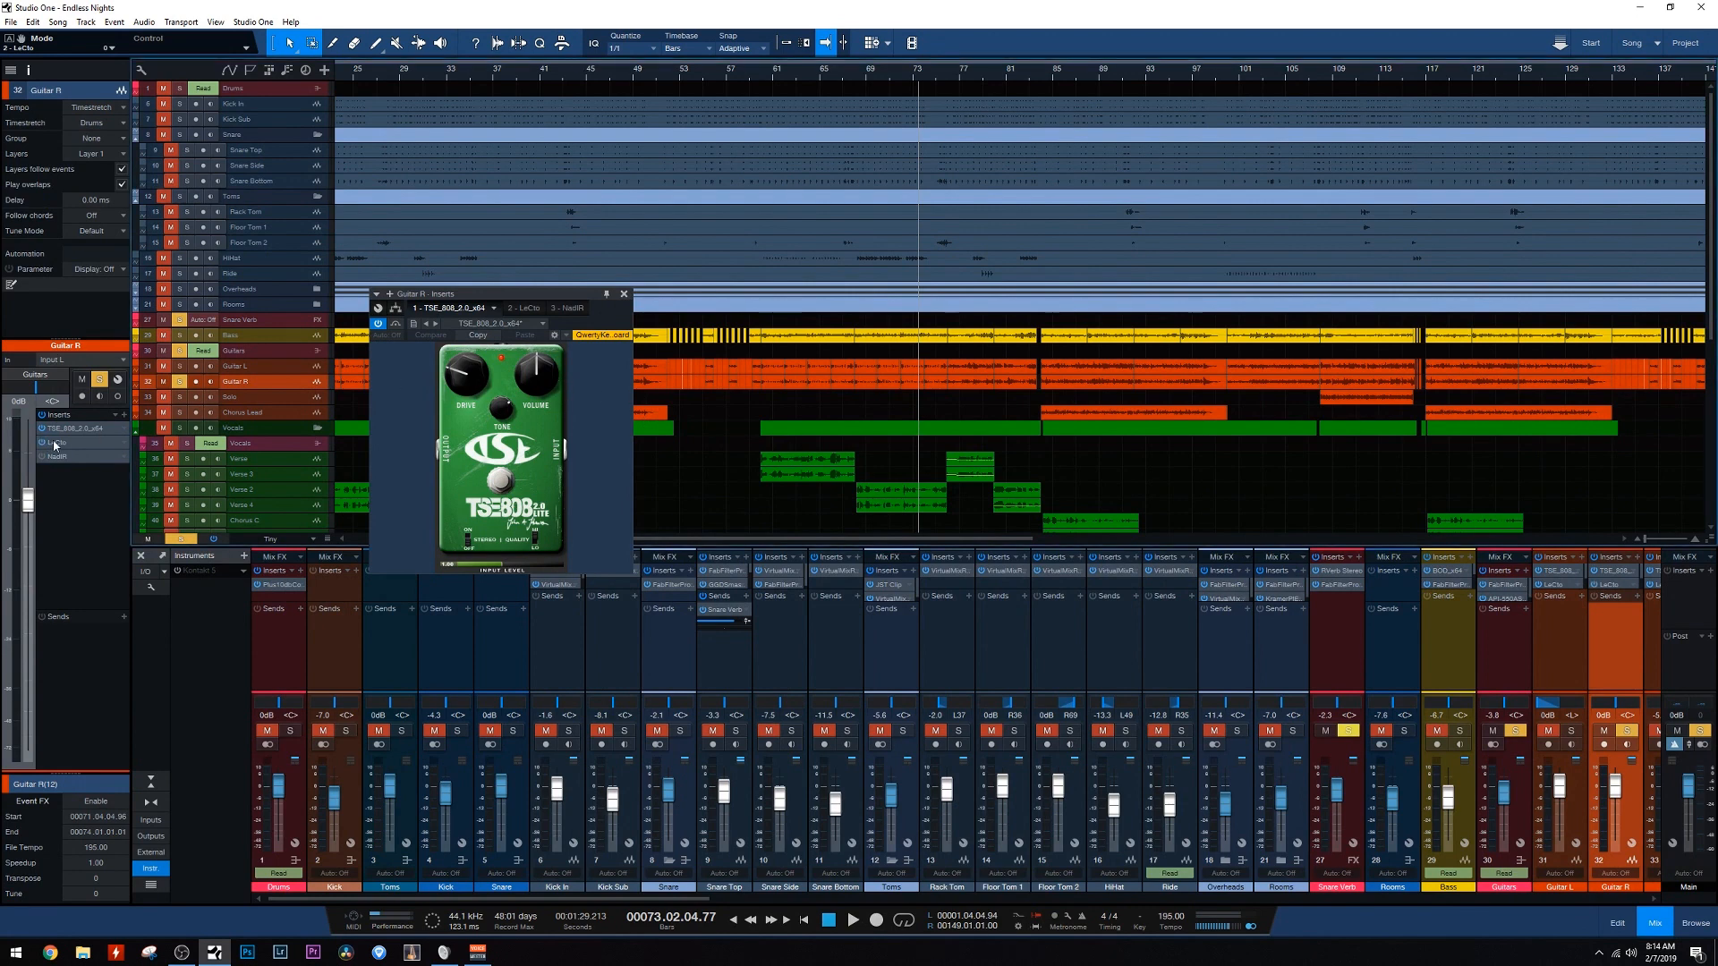
Compare Guitar R's Lecto amp and NadIR impulse response plugins, then close the window
left_click(524, 308)
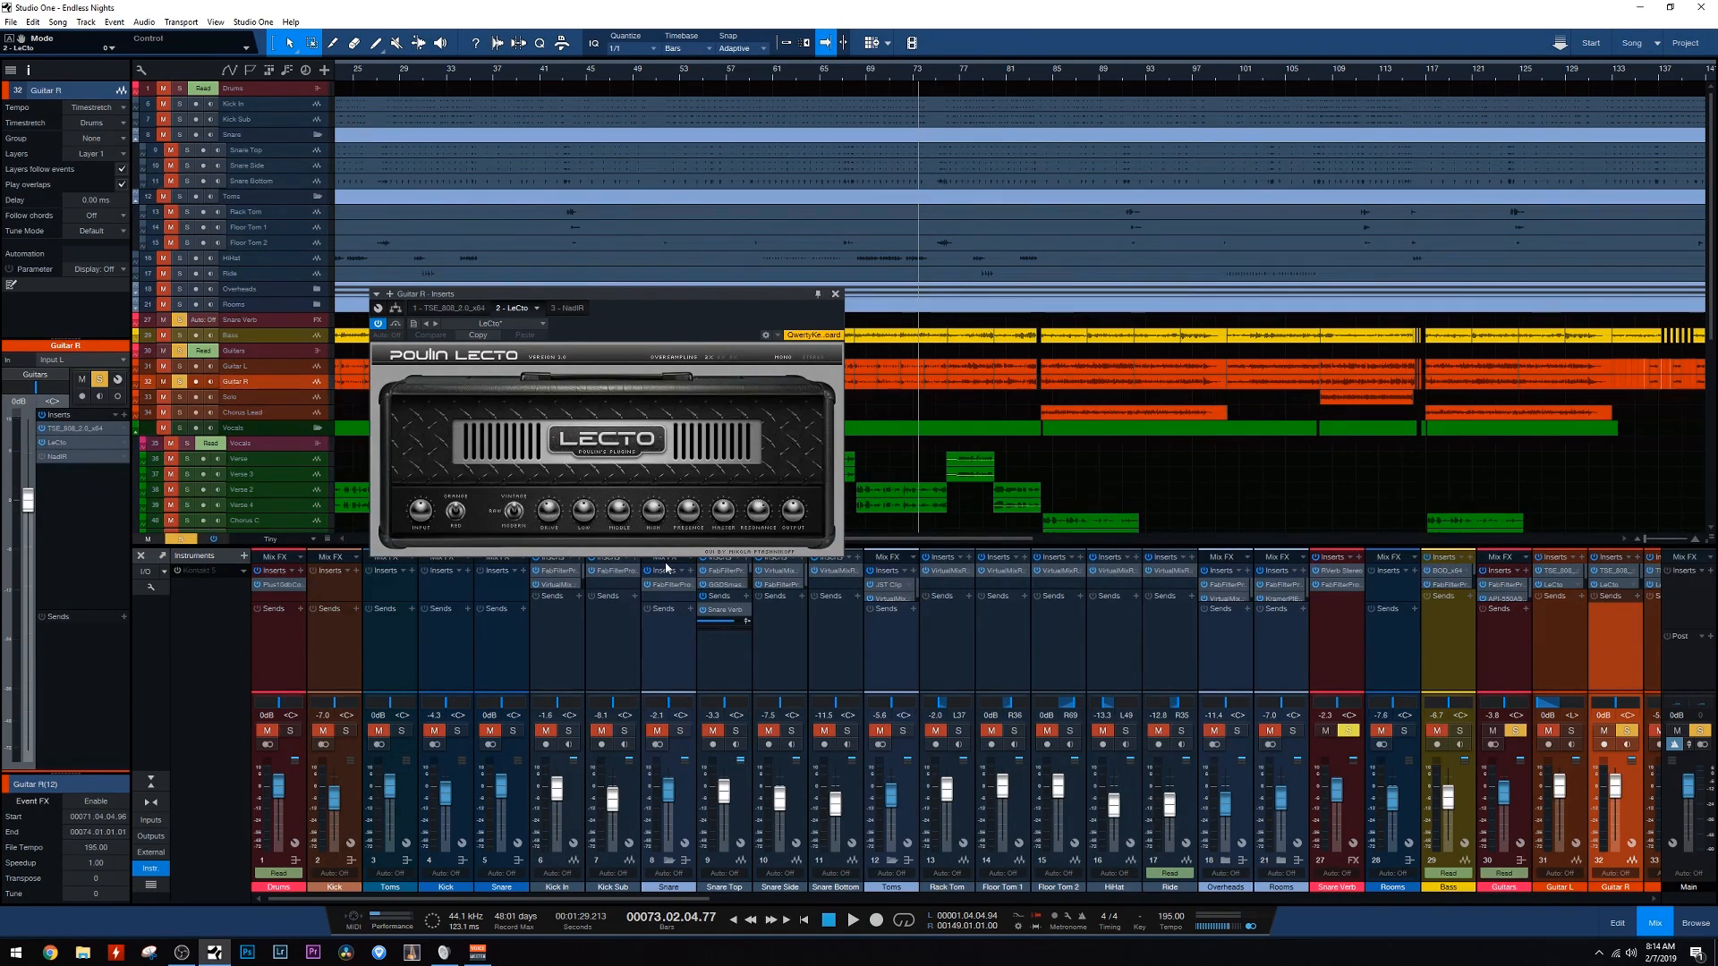
mouse_move(663, 600)
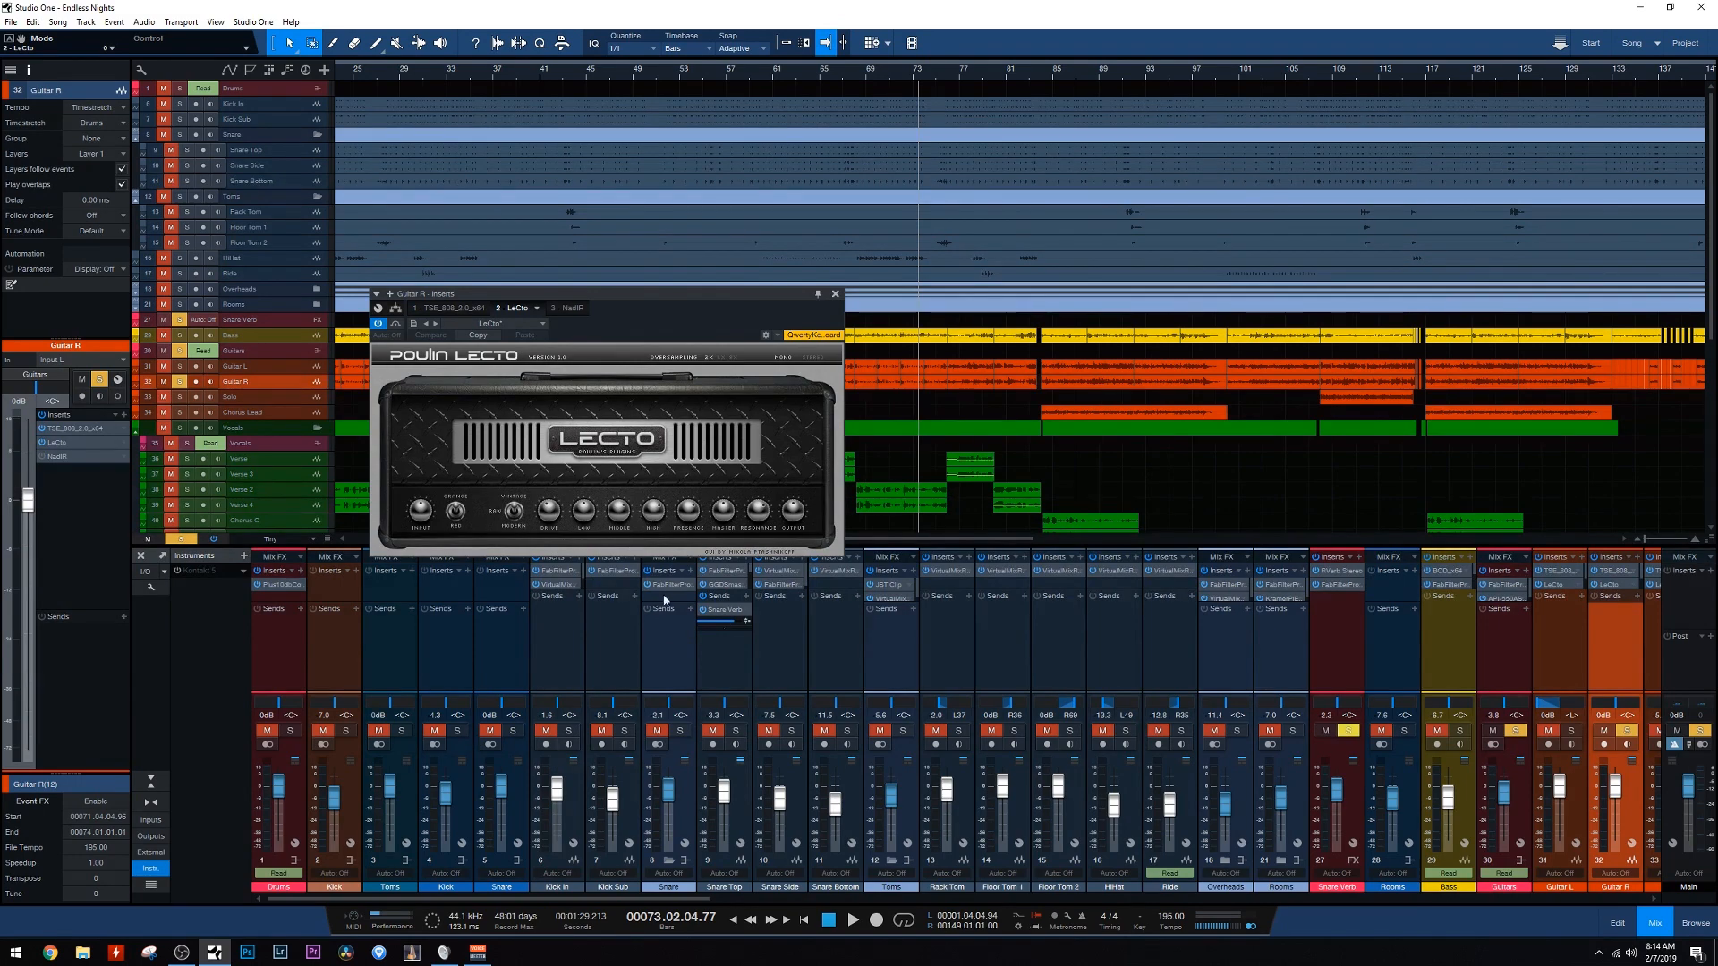
mouse_move(746, 551)
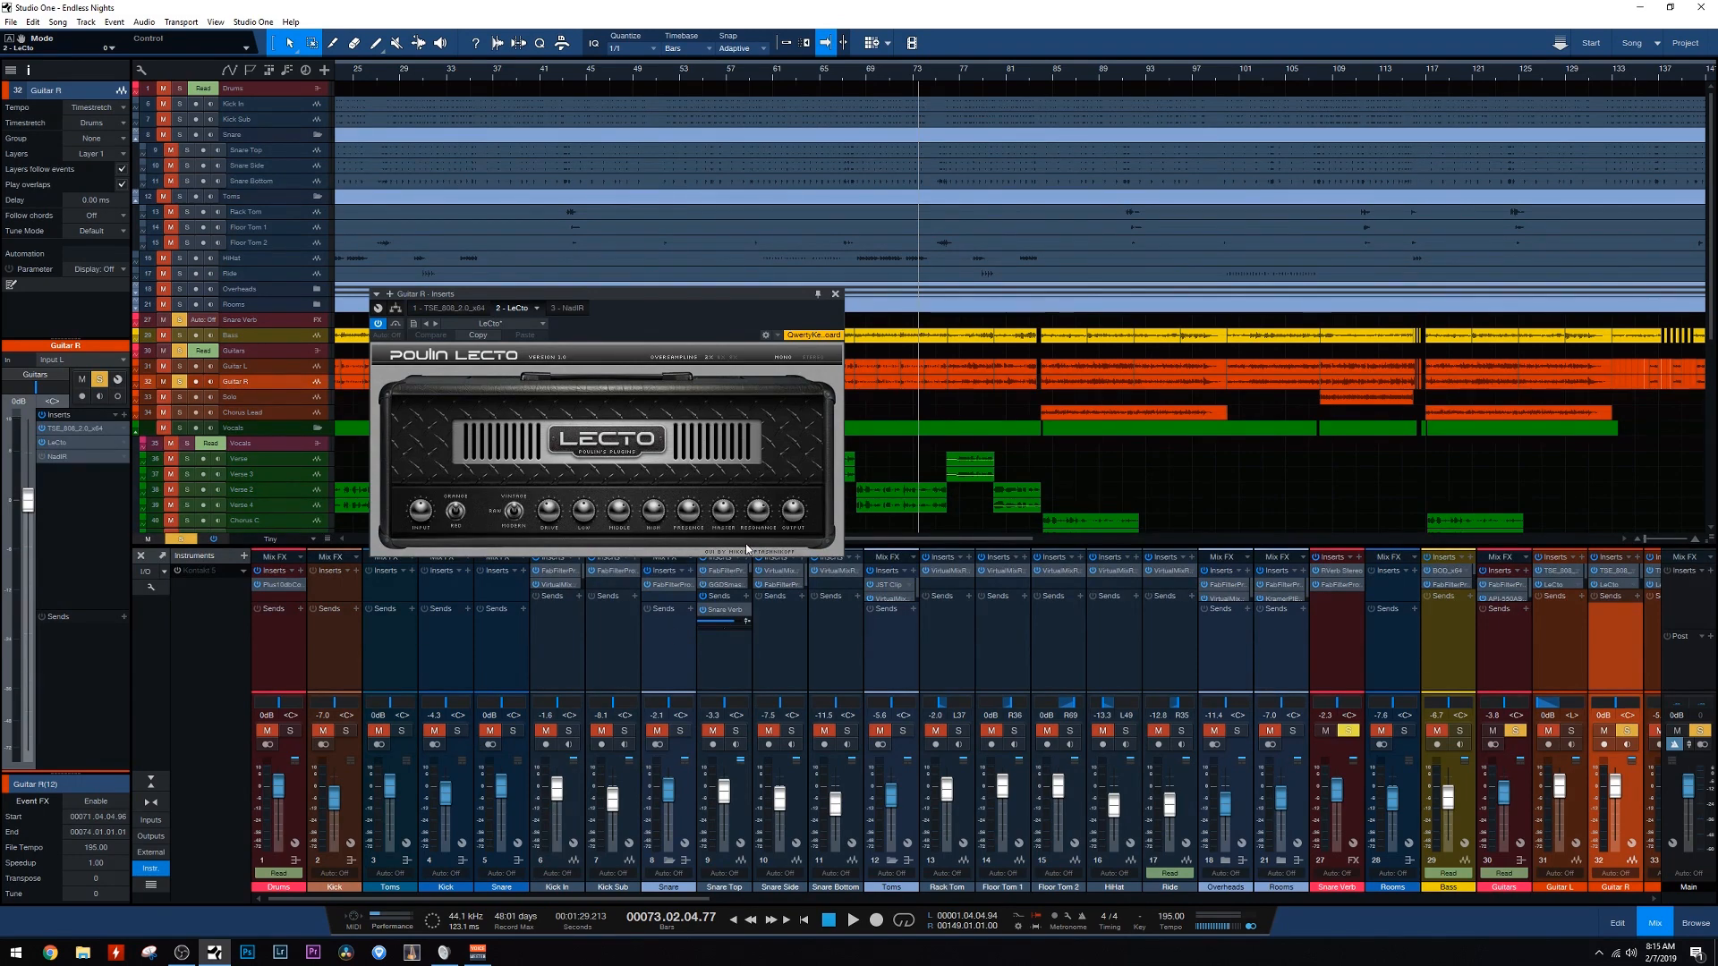
mouse_move(751, 548)
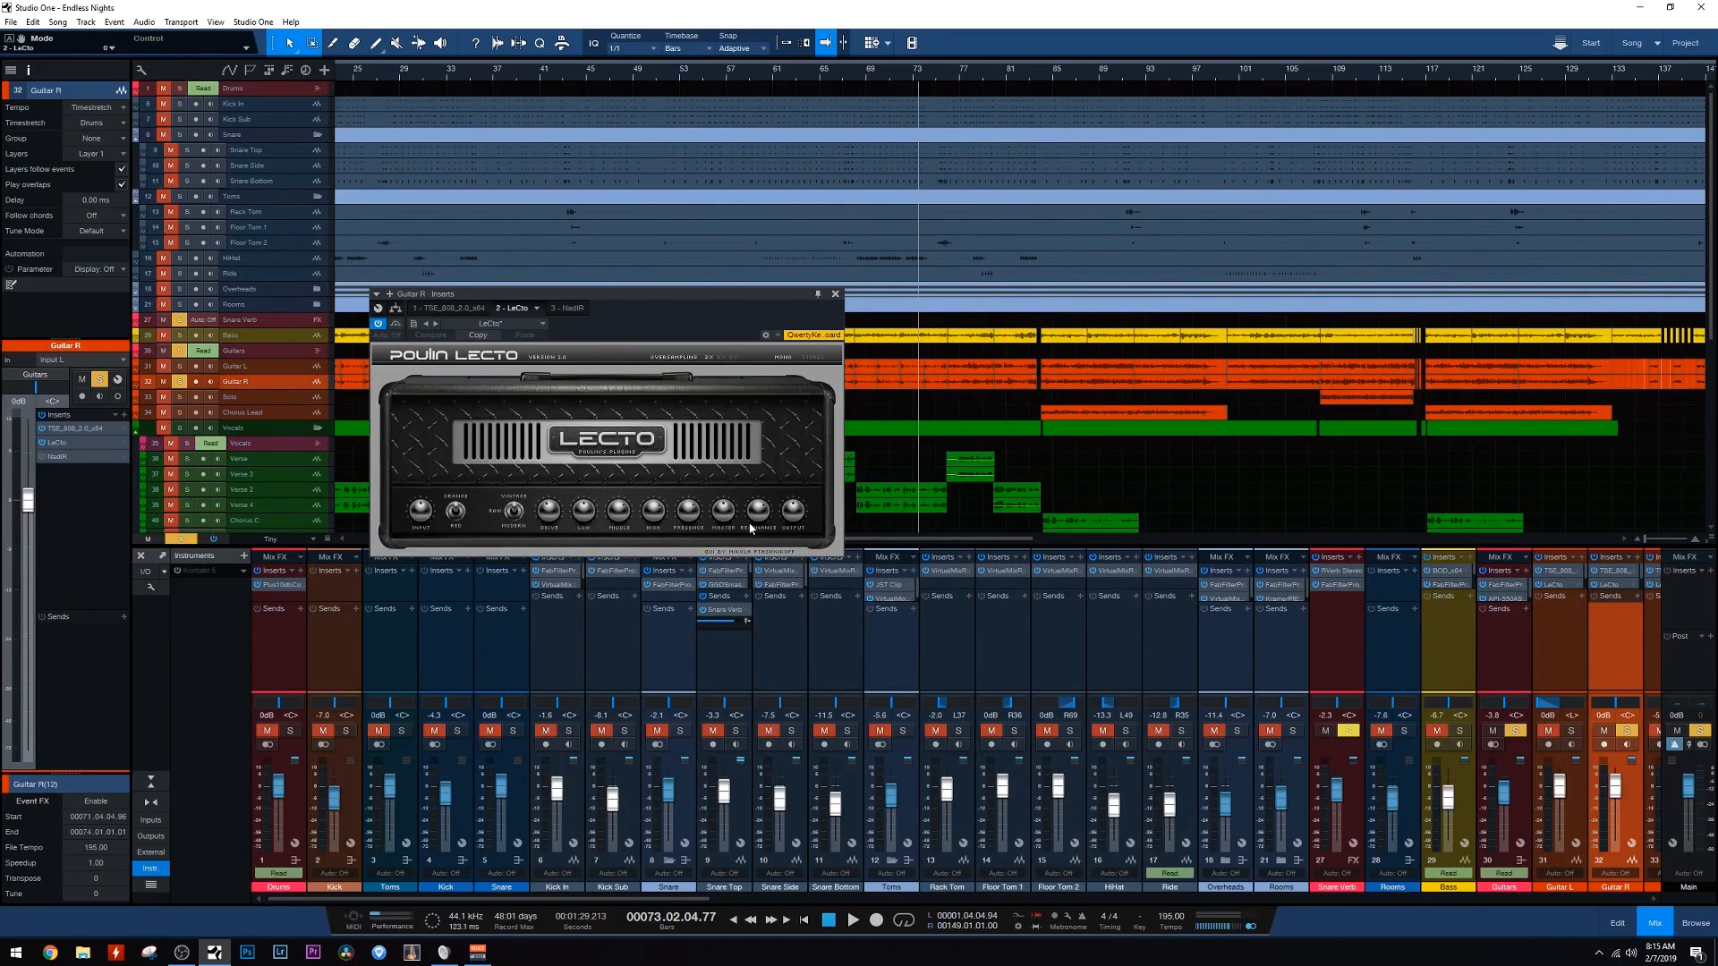
mouse_move(561, 459)
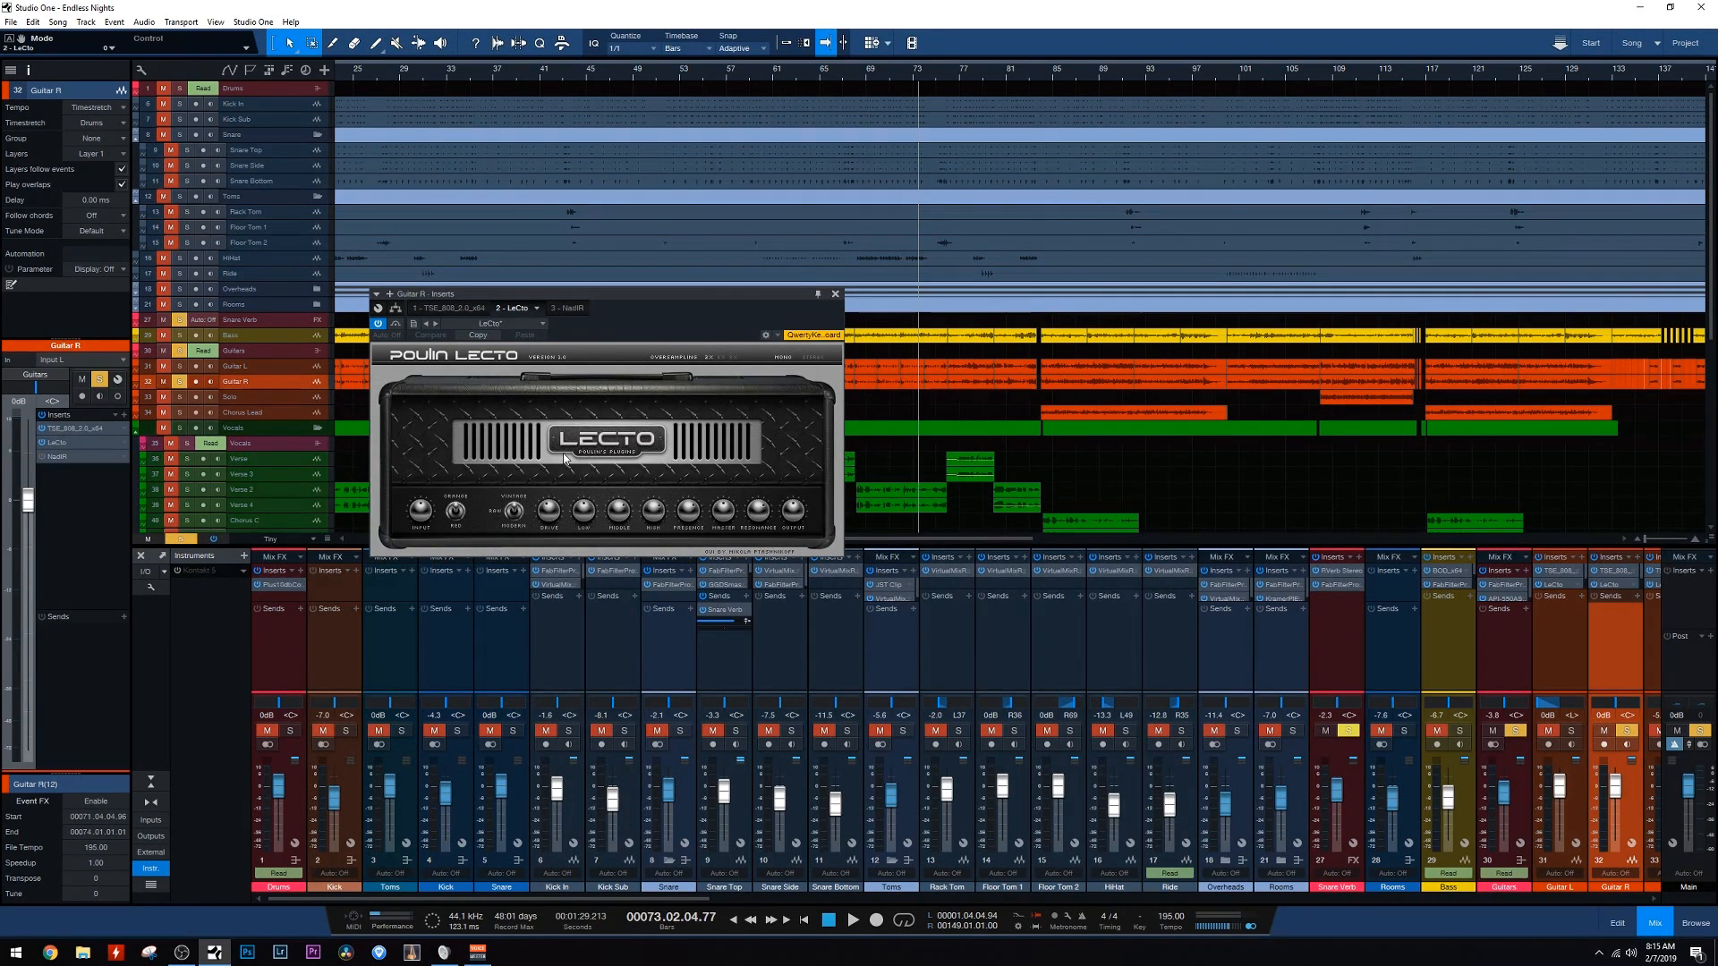
mouse_move(38, 465)
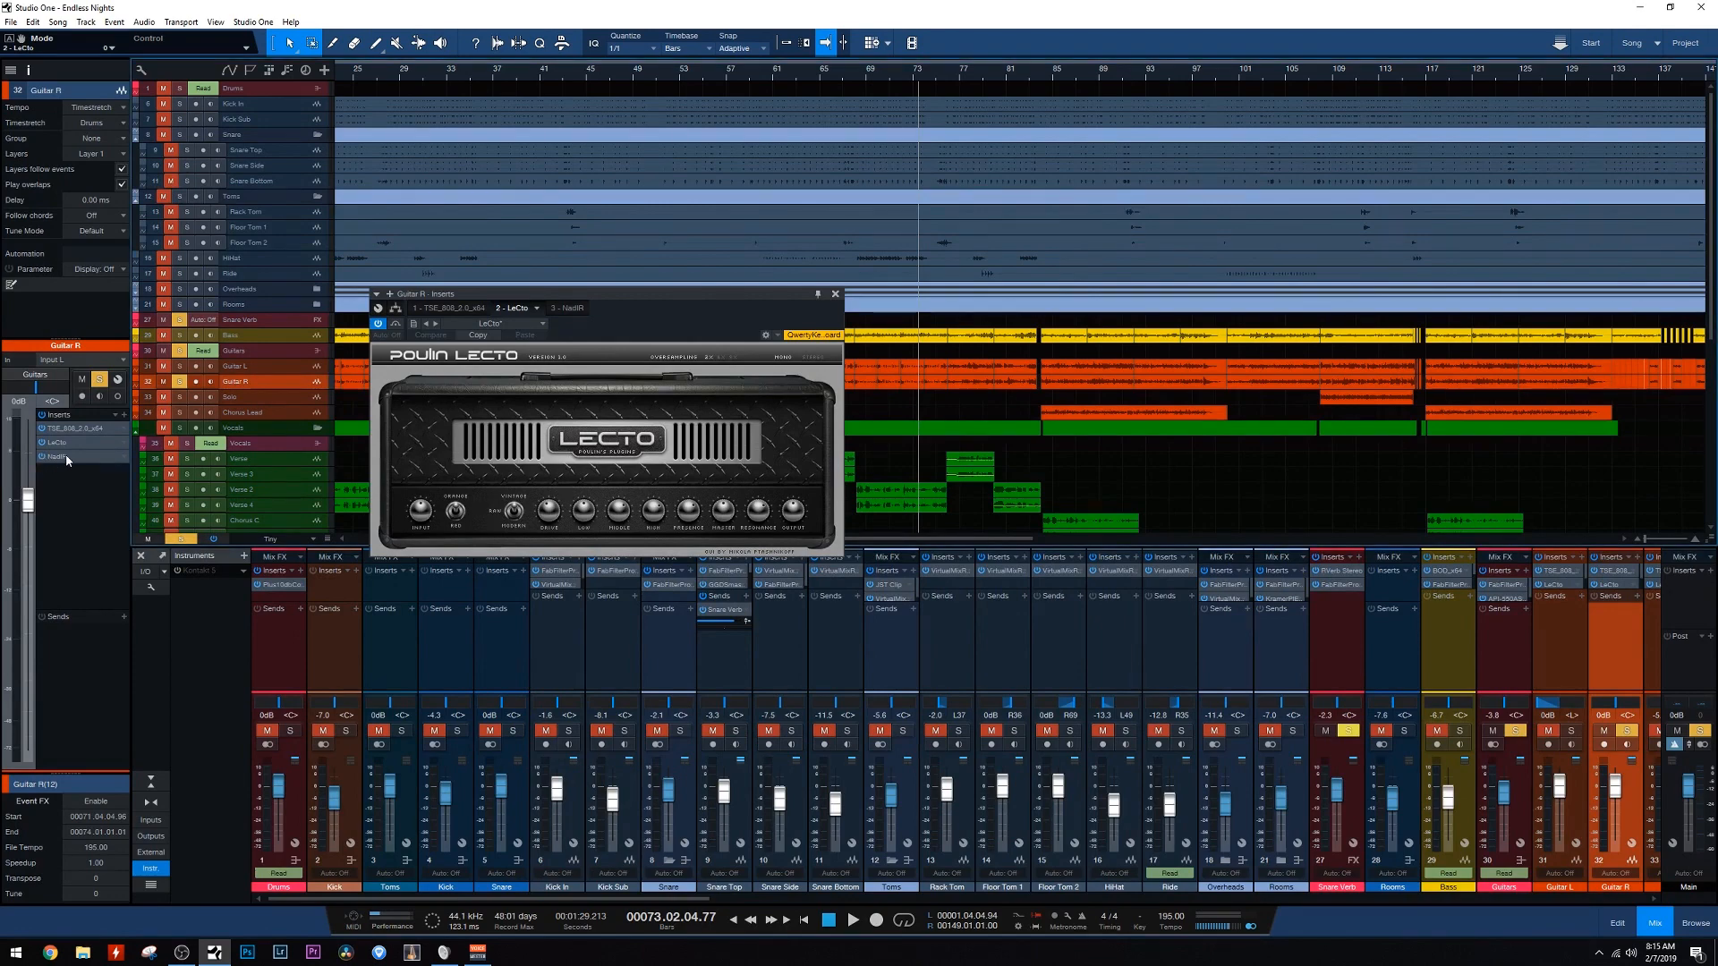
left_click(564, 307)
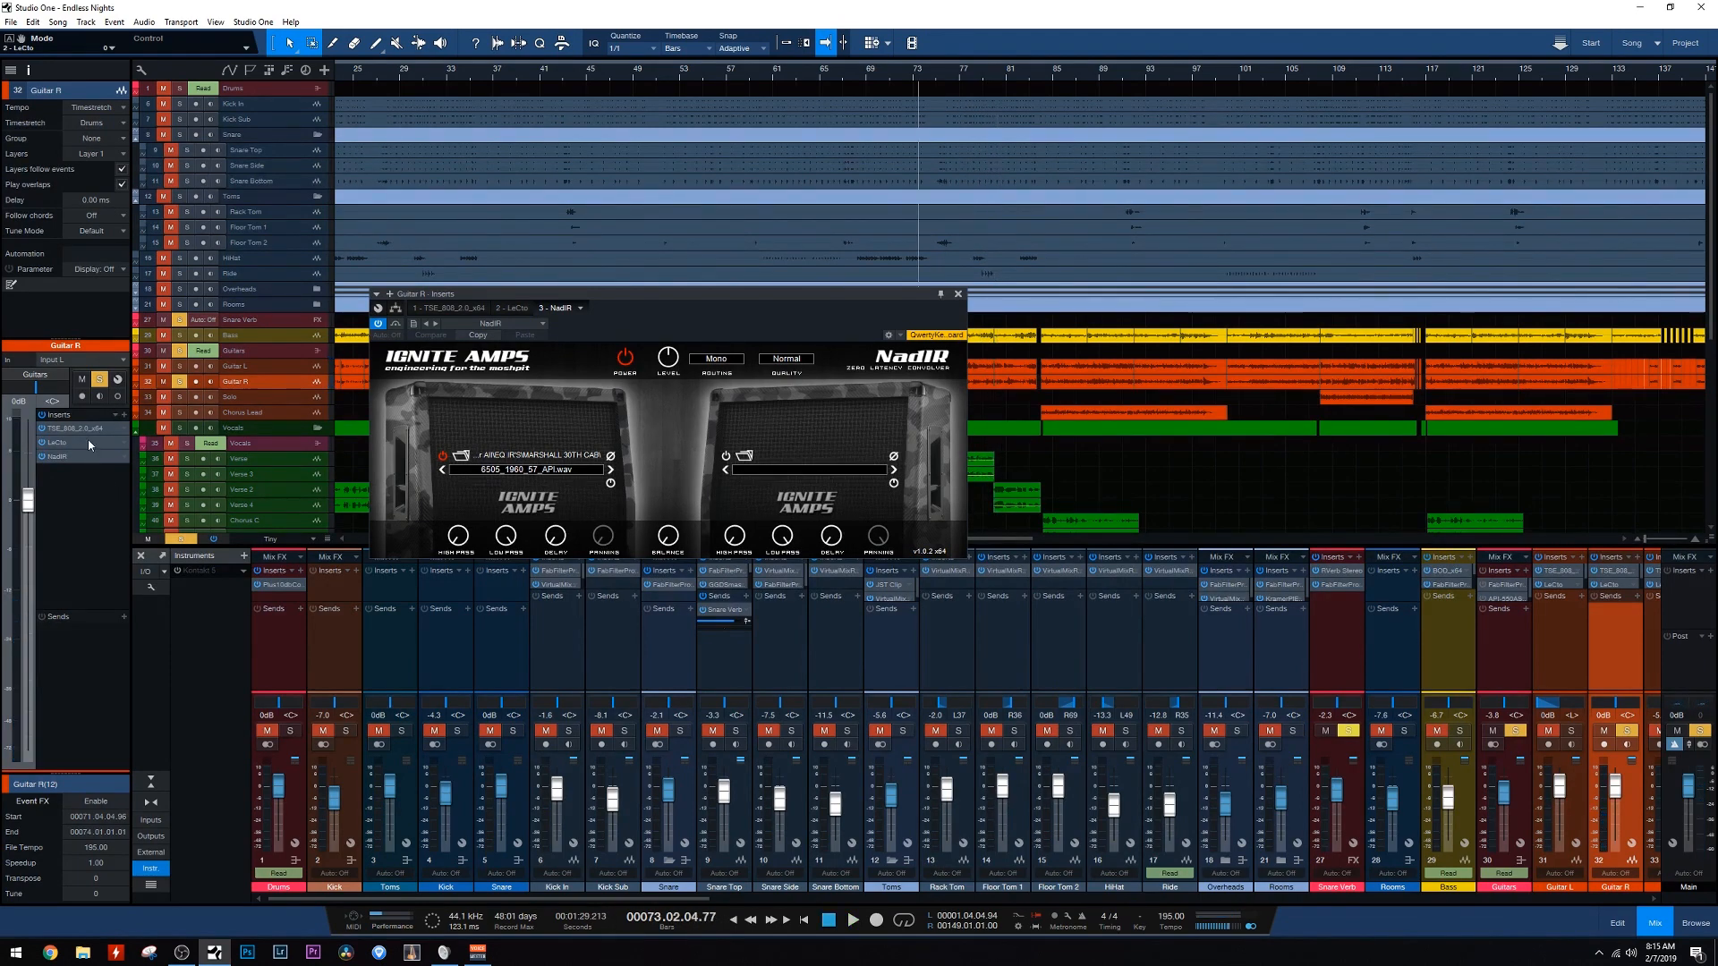
left_click(512, 308)
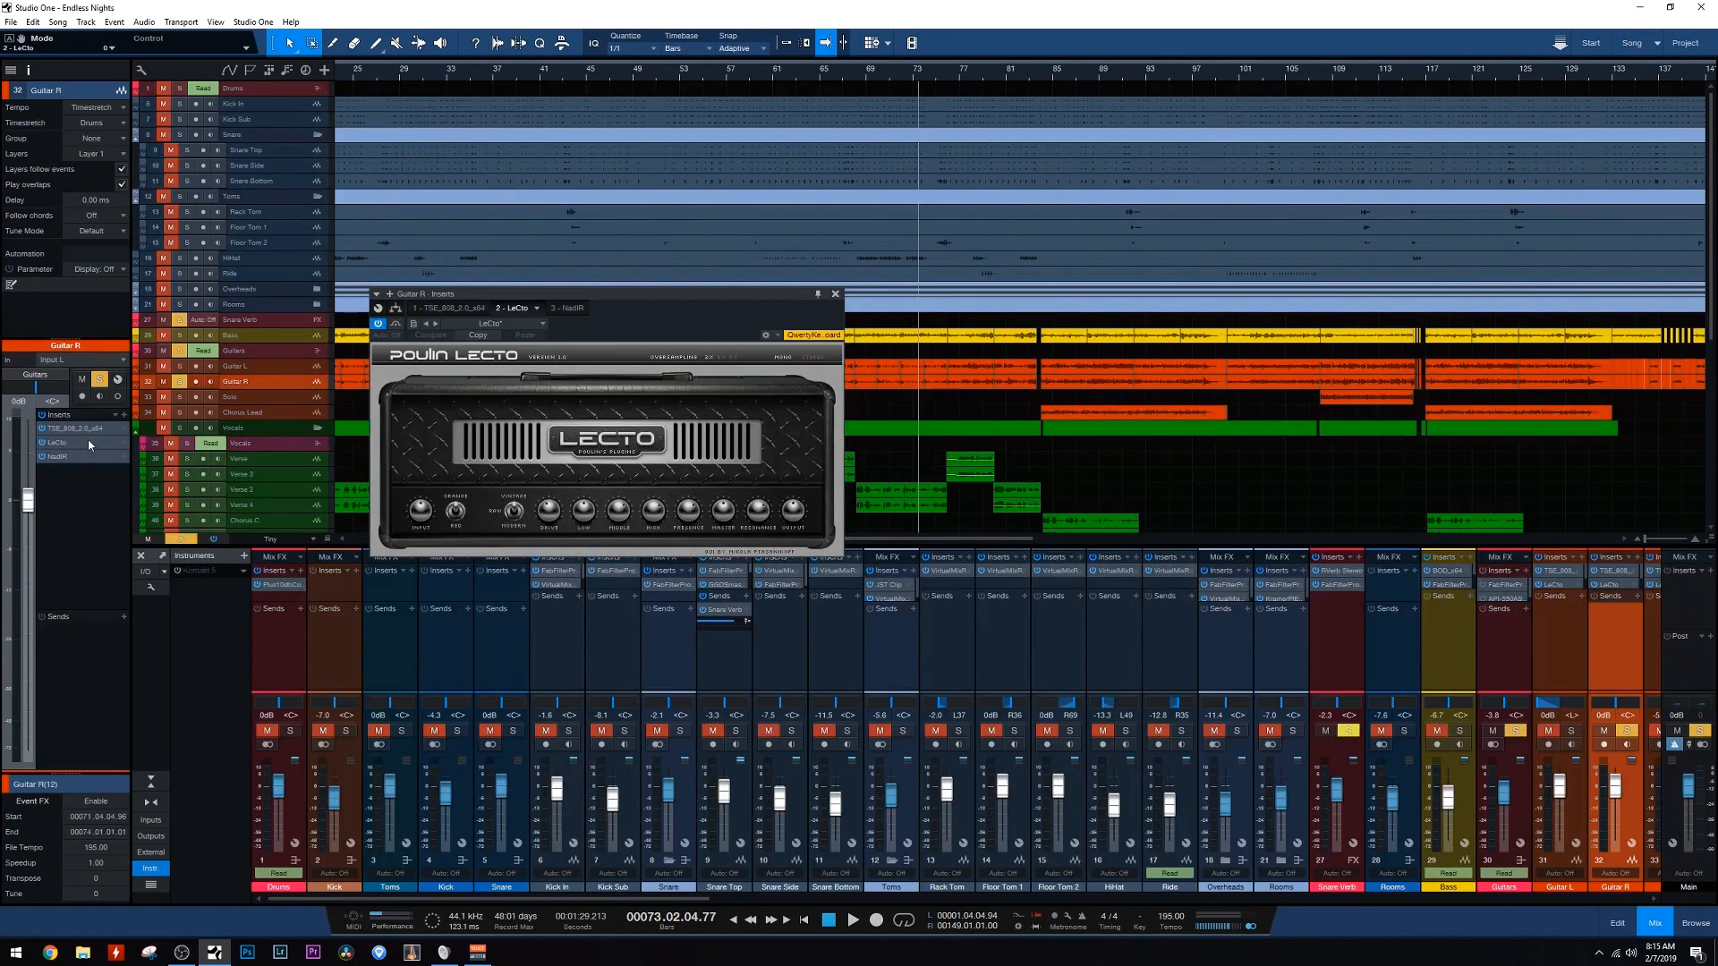
mouse_move(516, 517)
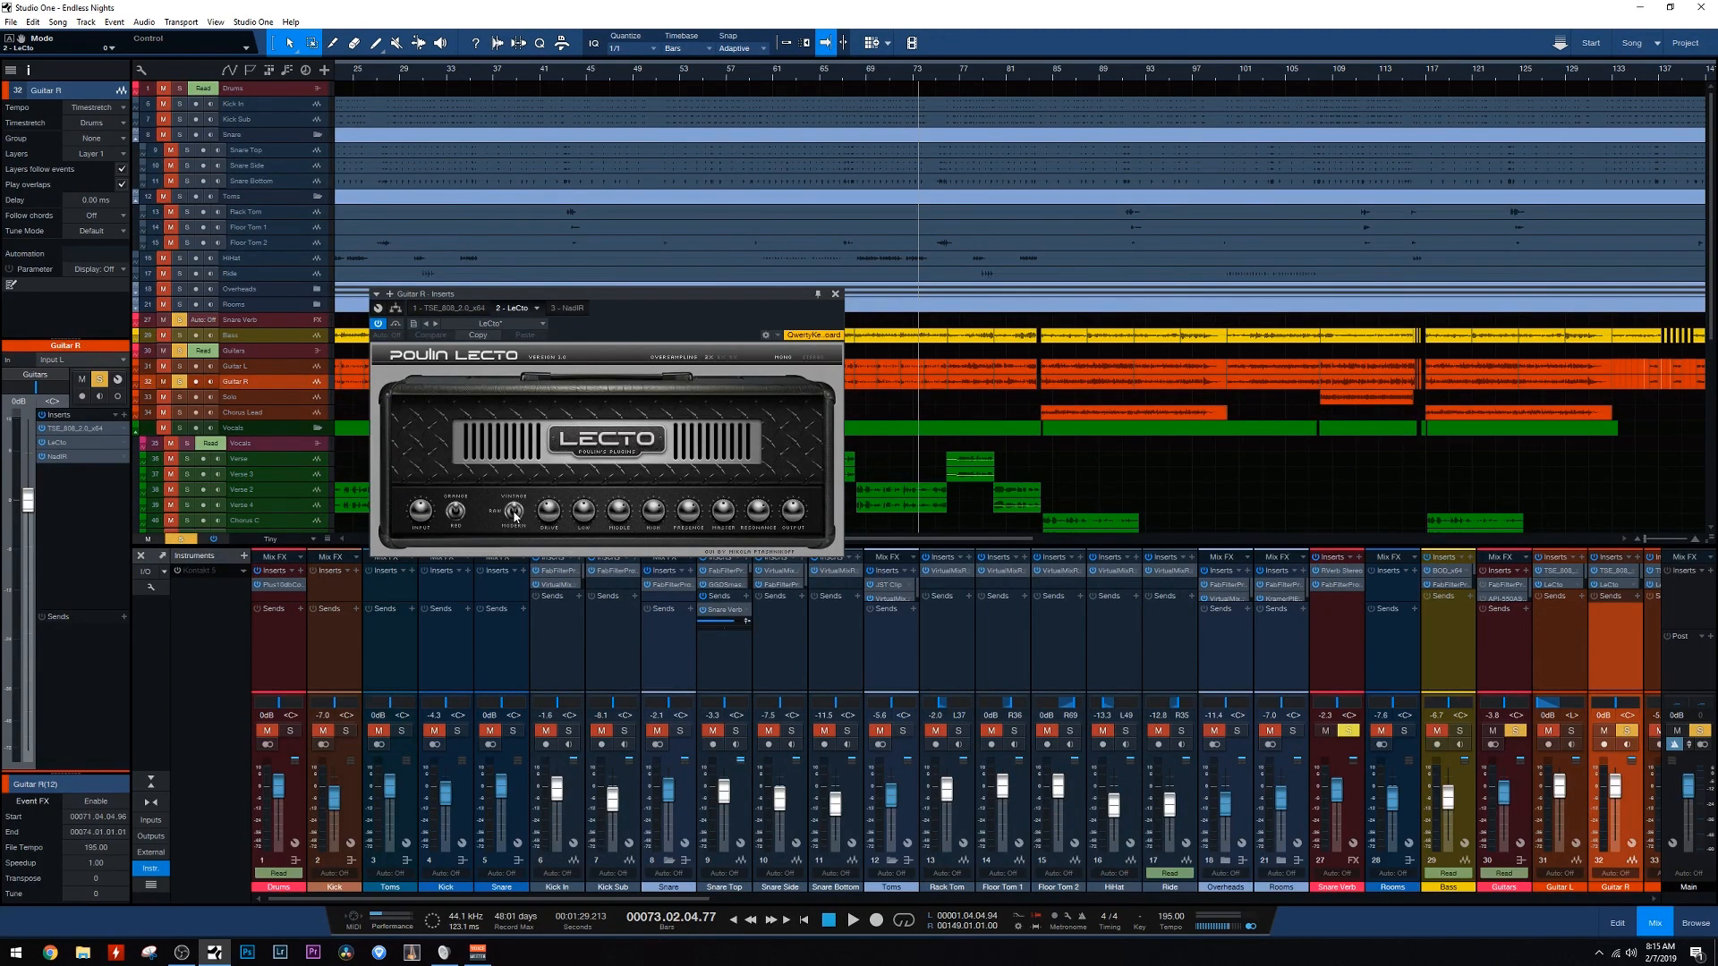
mouse_move(516, 532)
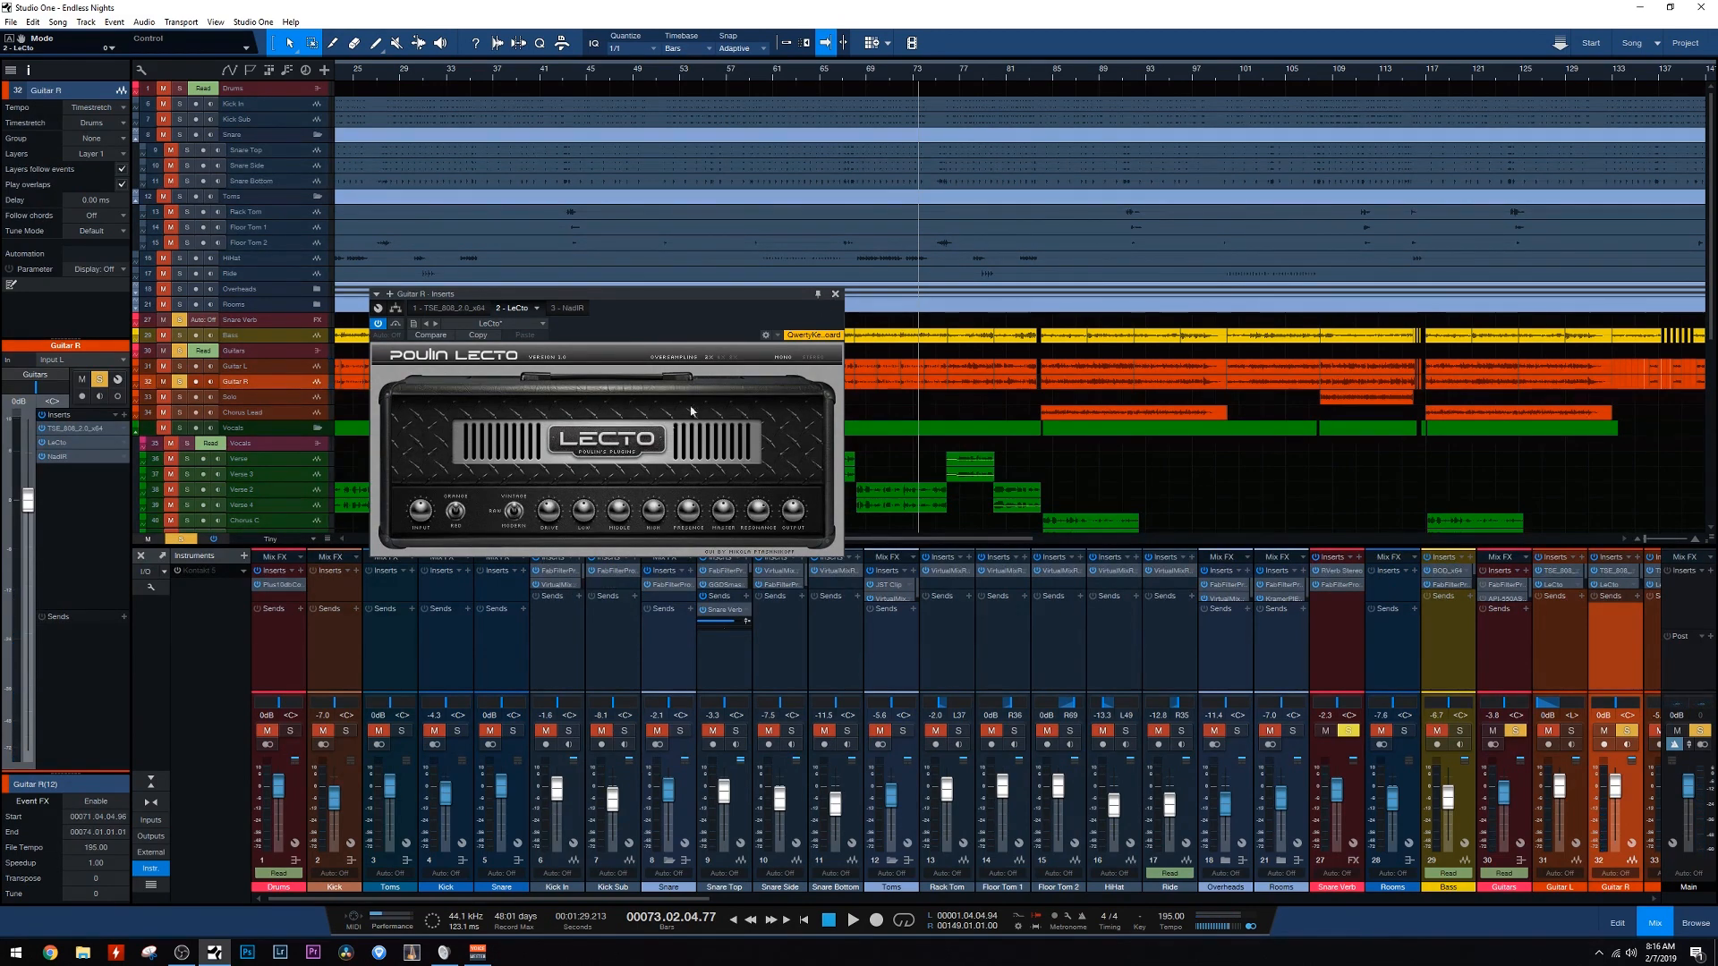
mouse_move(775, 306)
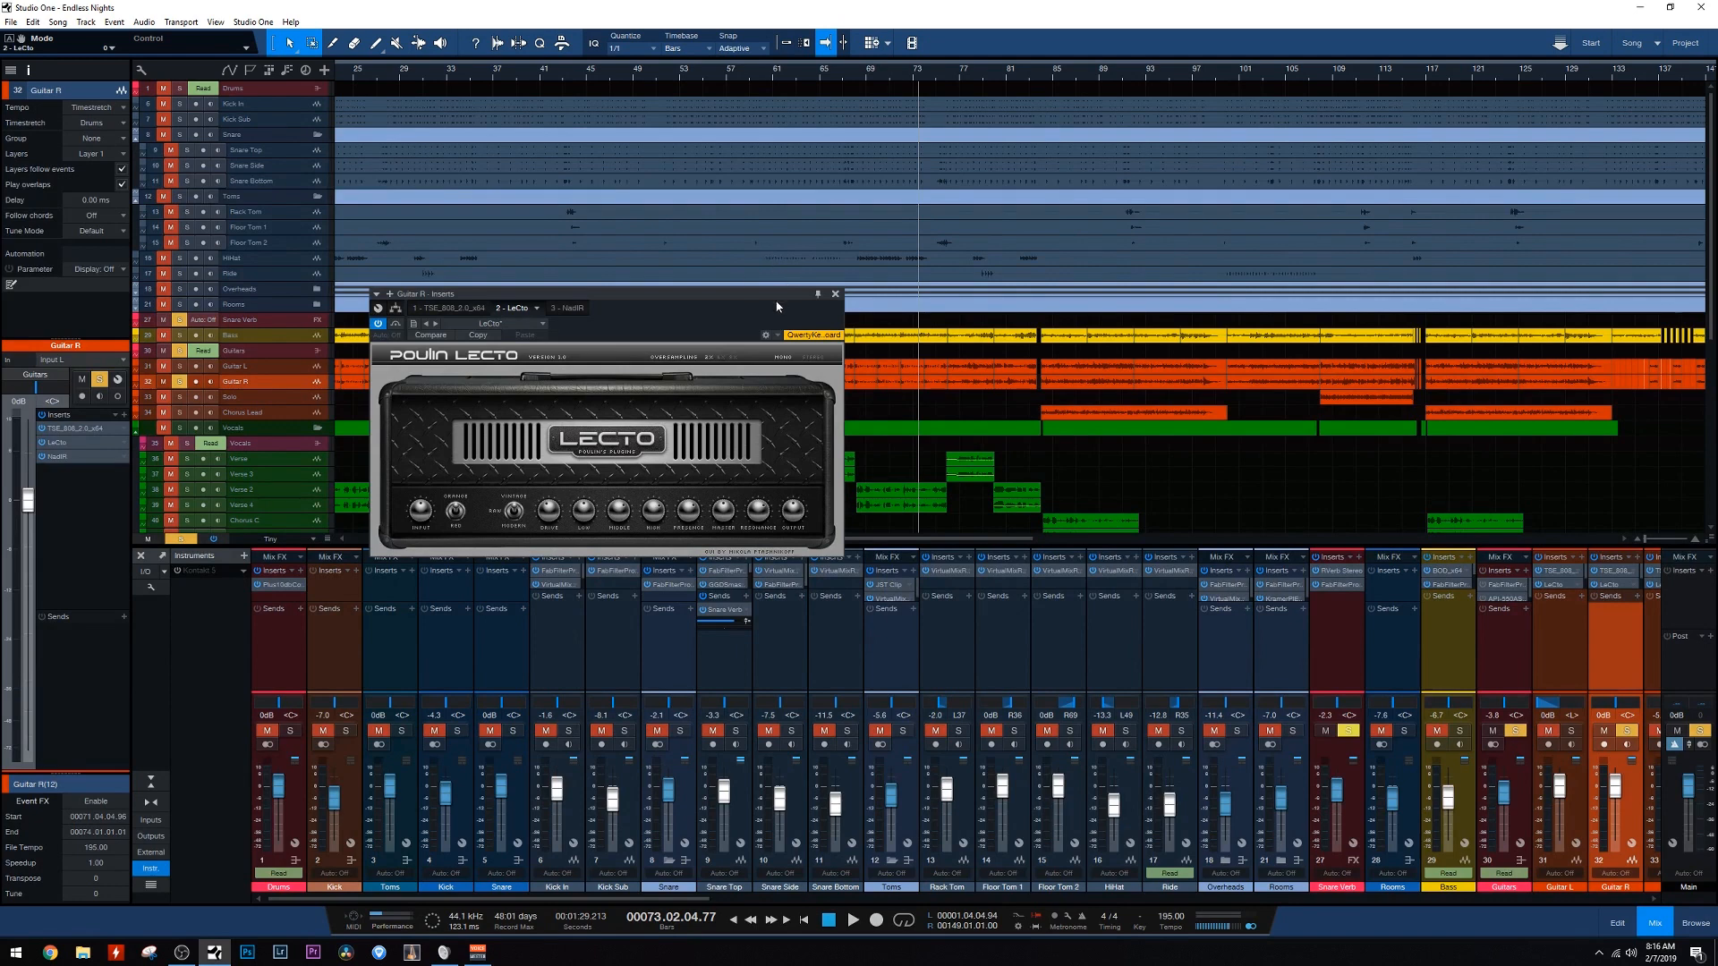
left_click(835, 293)
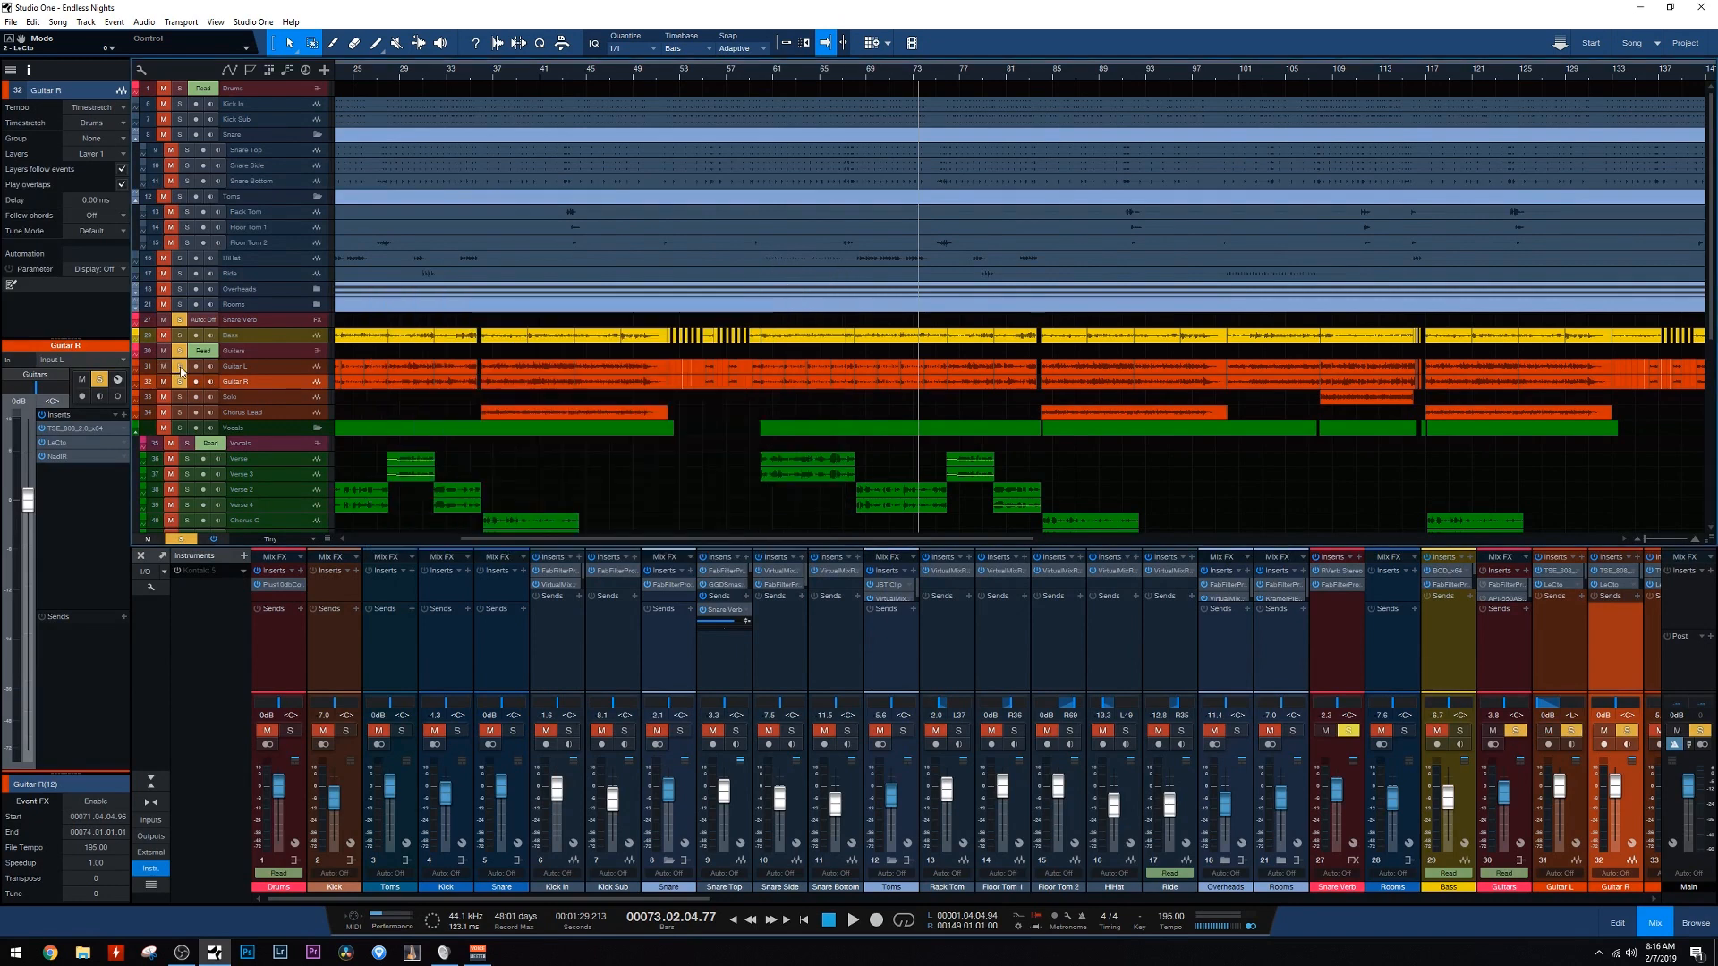
Select Guitar L, then the Guitars bus to list its Pro-Q 2 and API 550A inserts
left_click(253, 366)
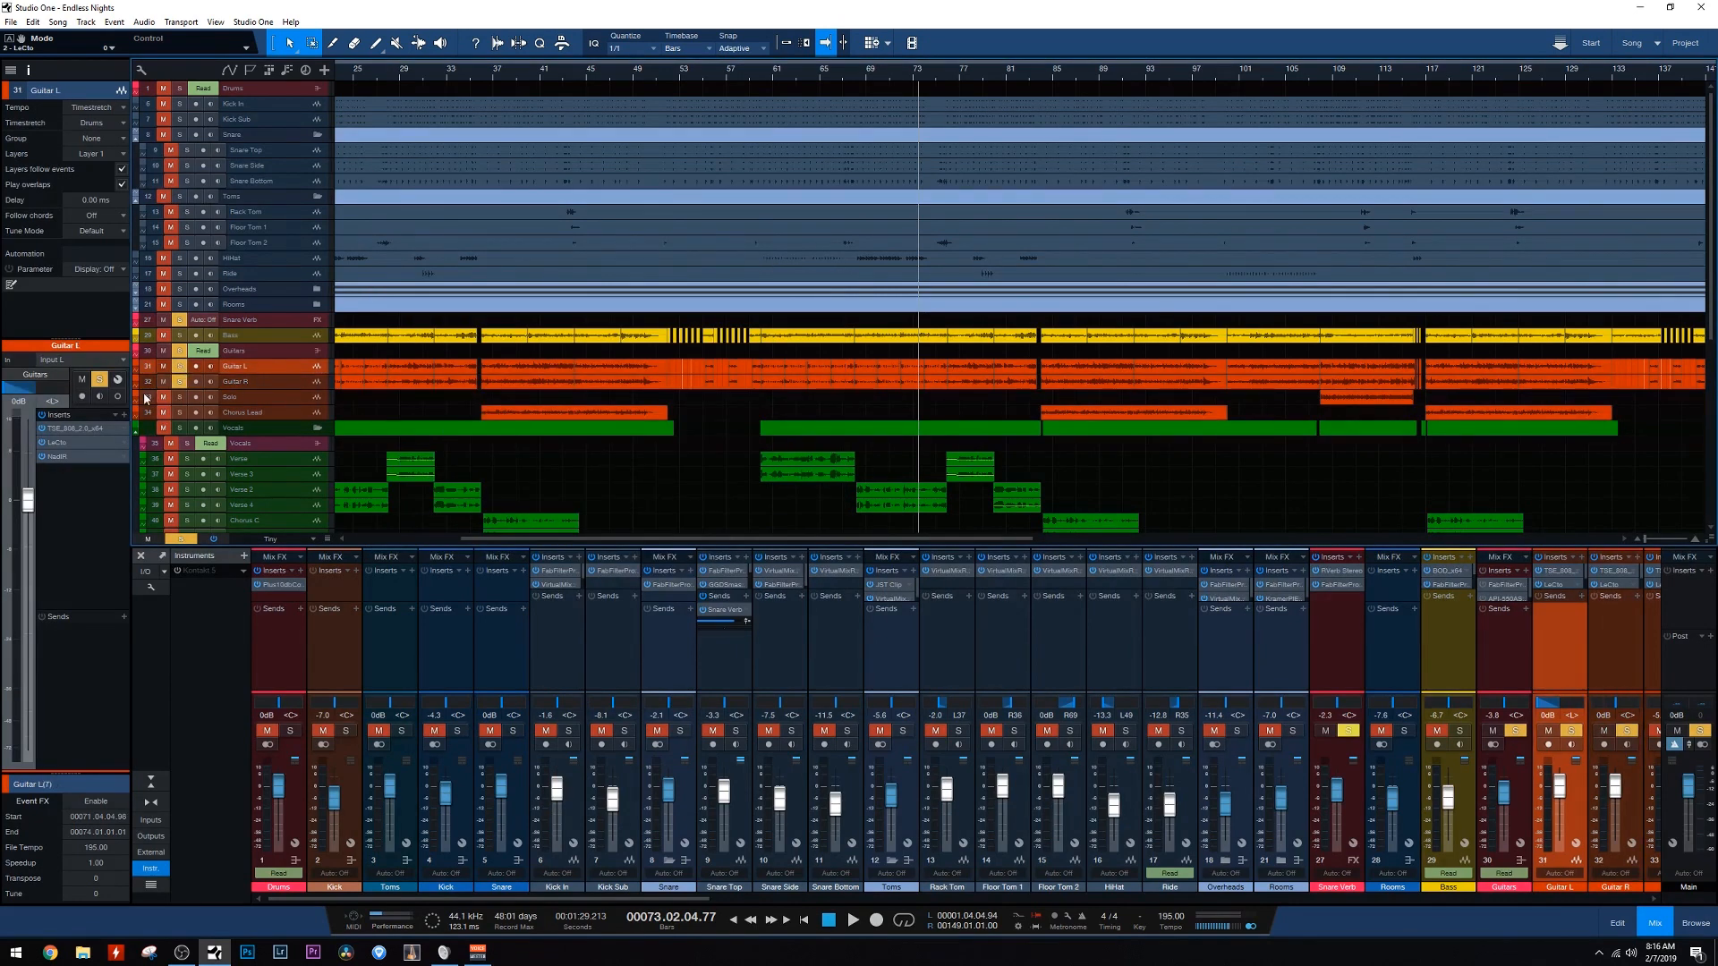
left_click(235, 380)
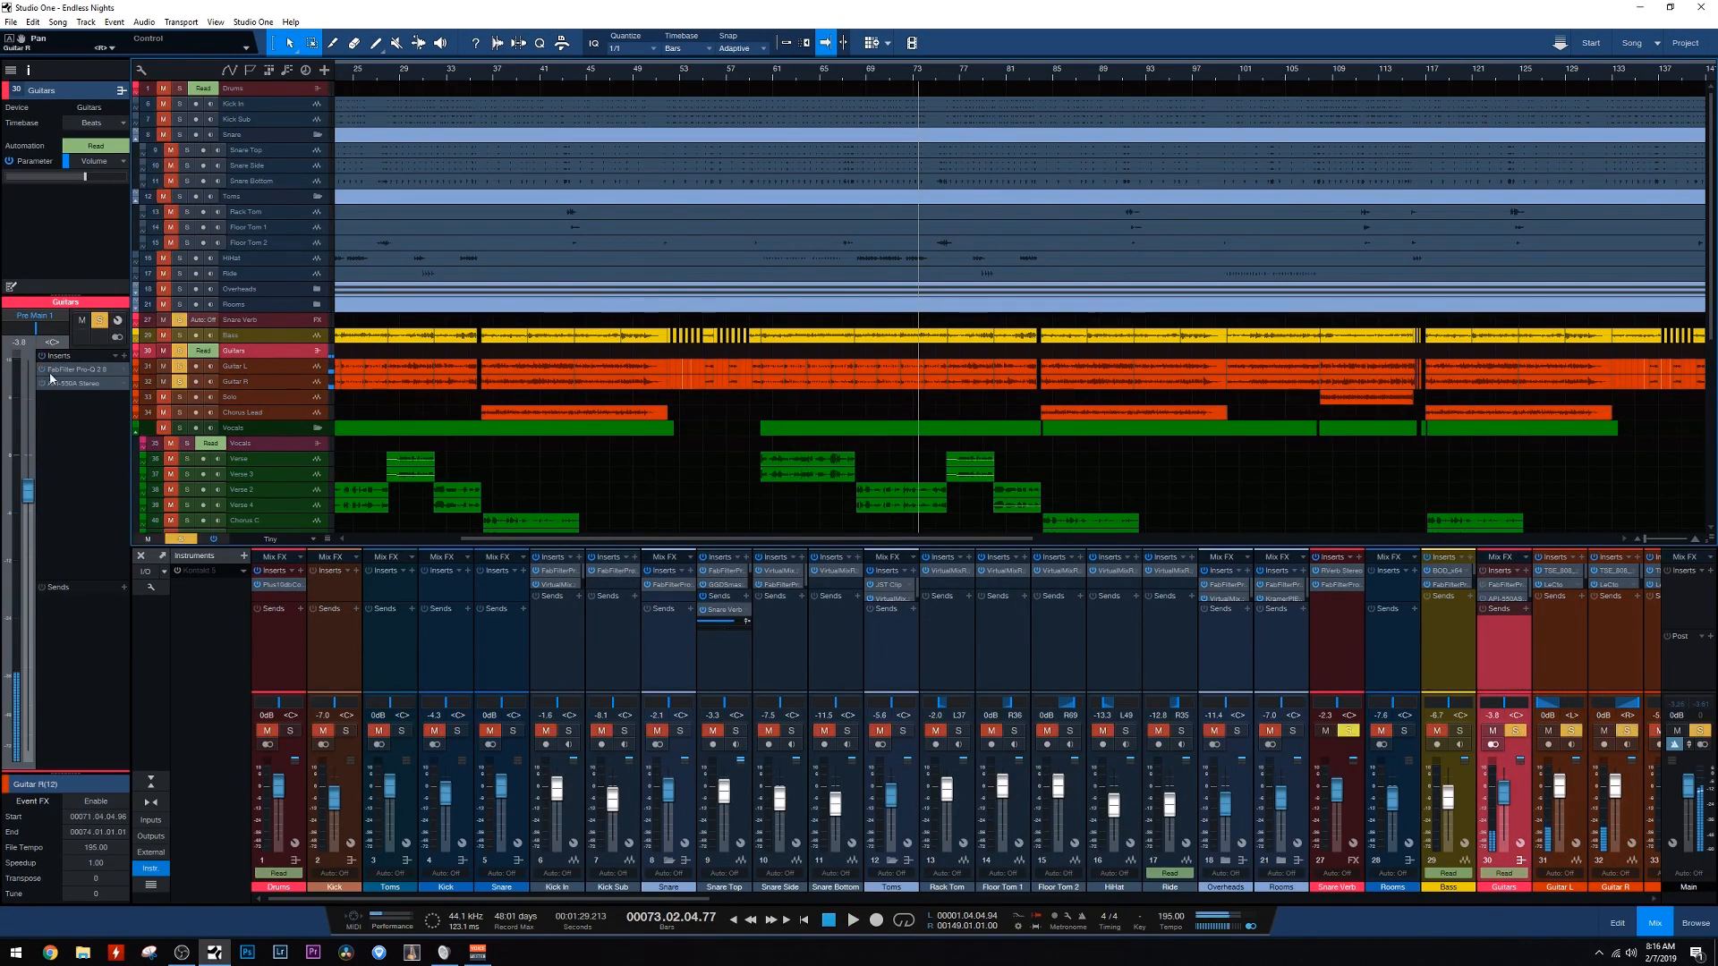
Open the Guitars bus FabFilter Pro-Q 2 and drag its EQ band nodes
double_click(74, 369)
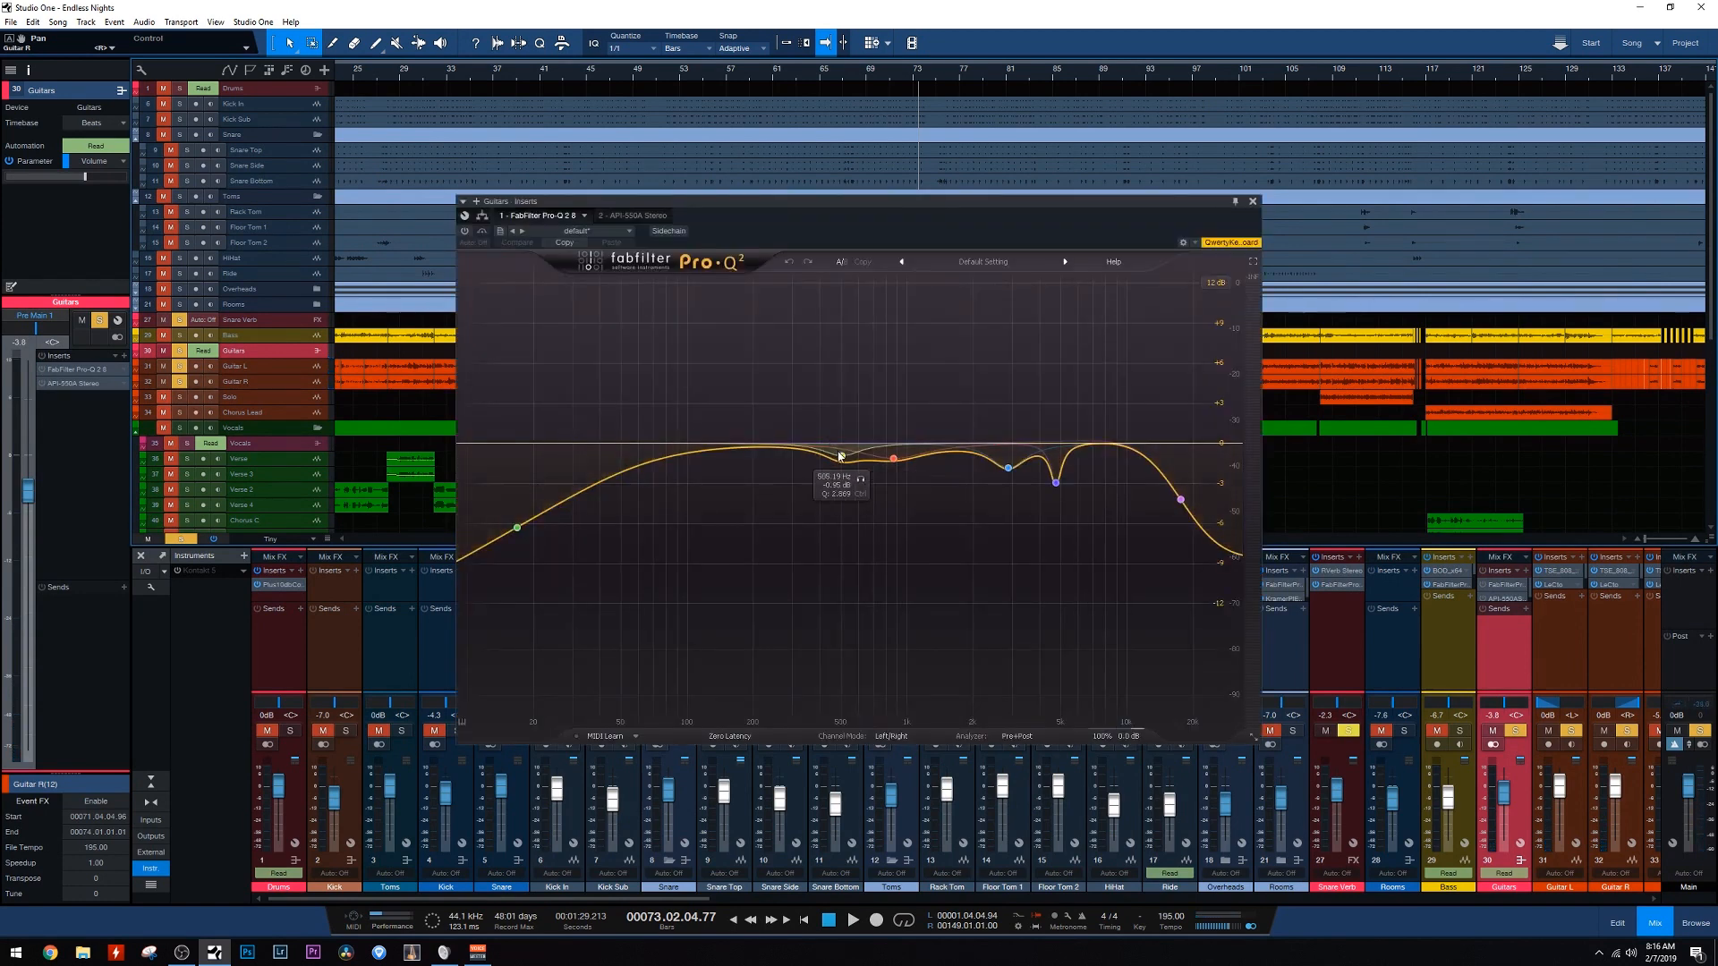
left_click_drag(838, 455, 841, 455)
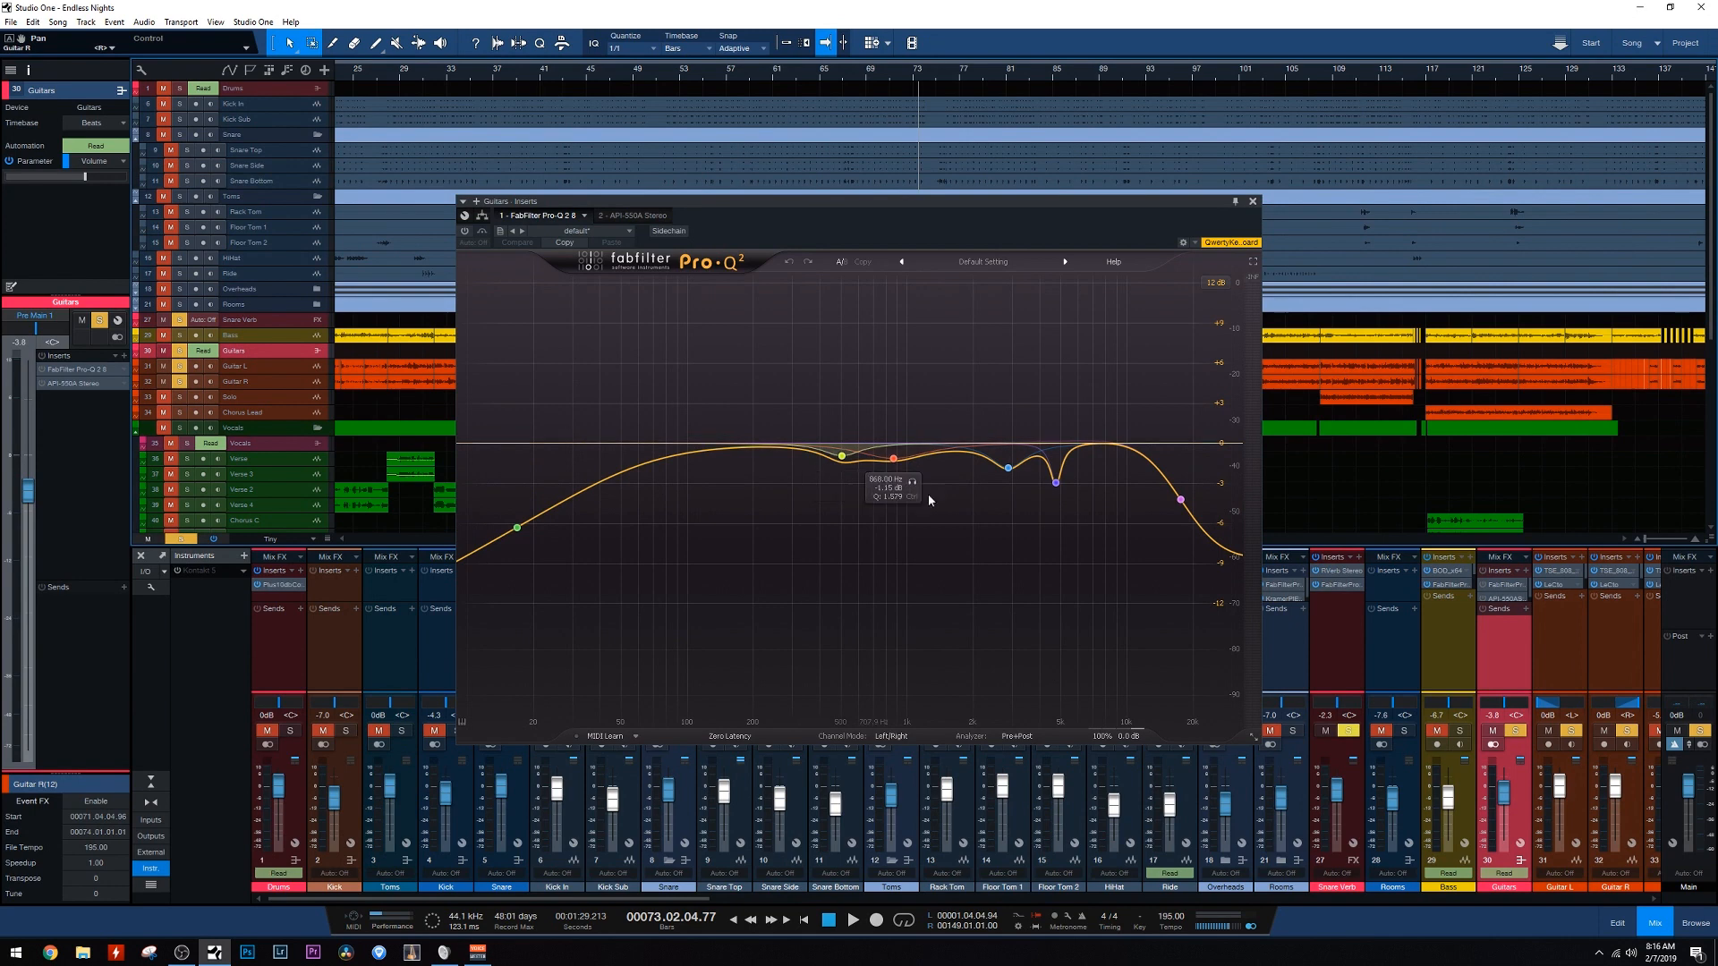
left_click_drag(1054, 482, 1054, 498)
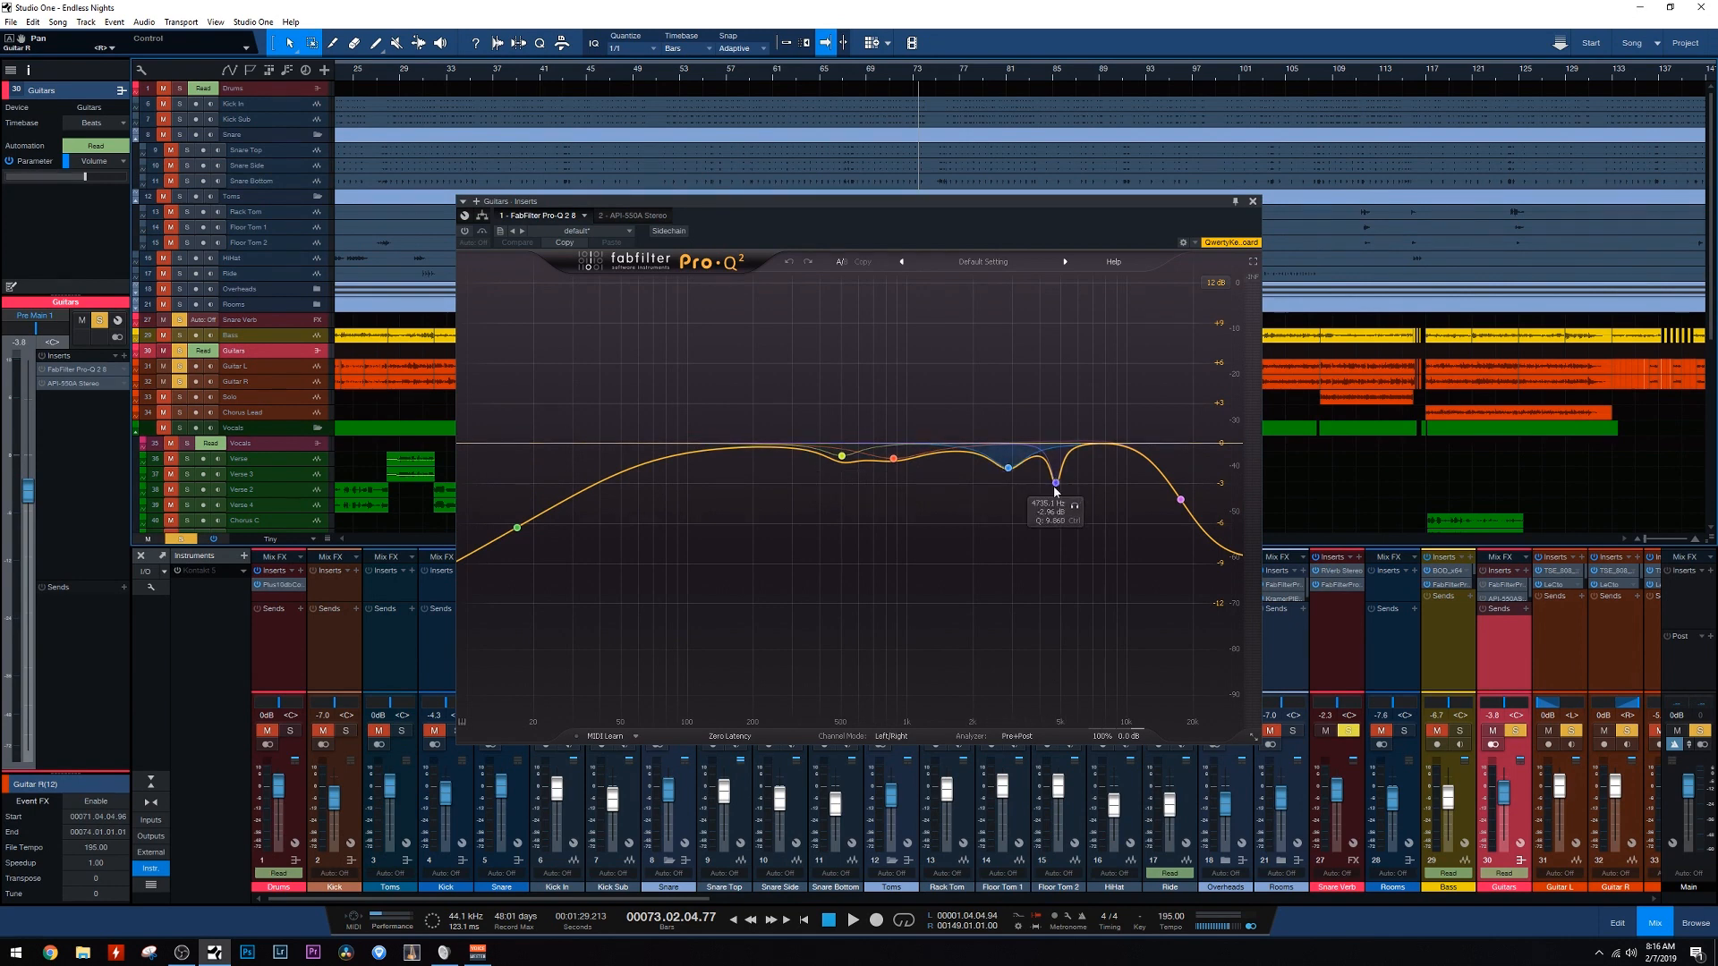
left_click_drag(1055, 482, 1170, 489)
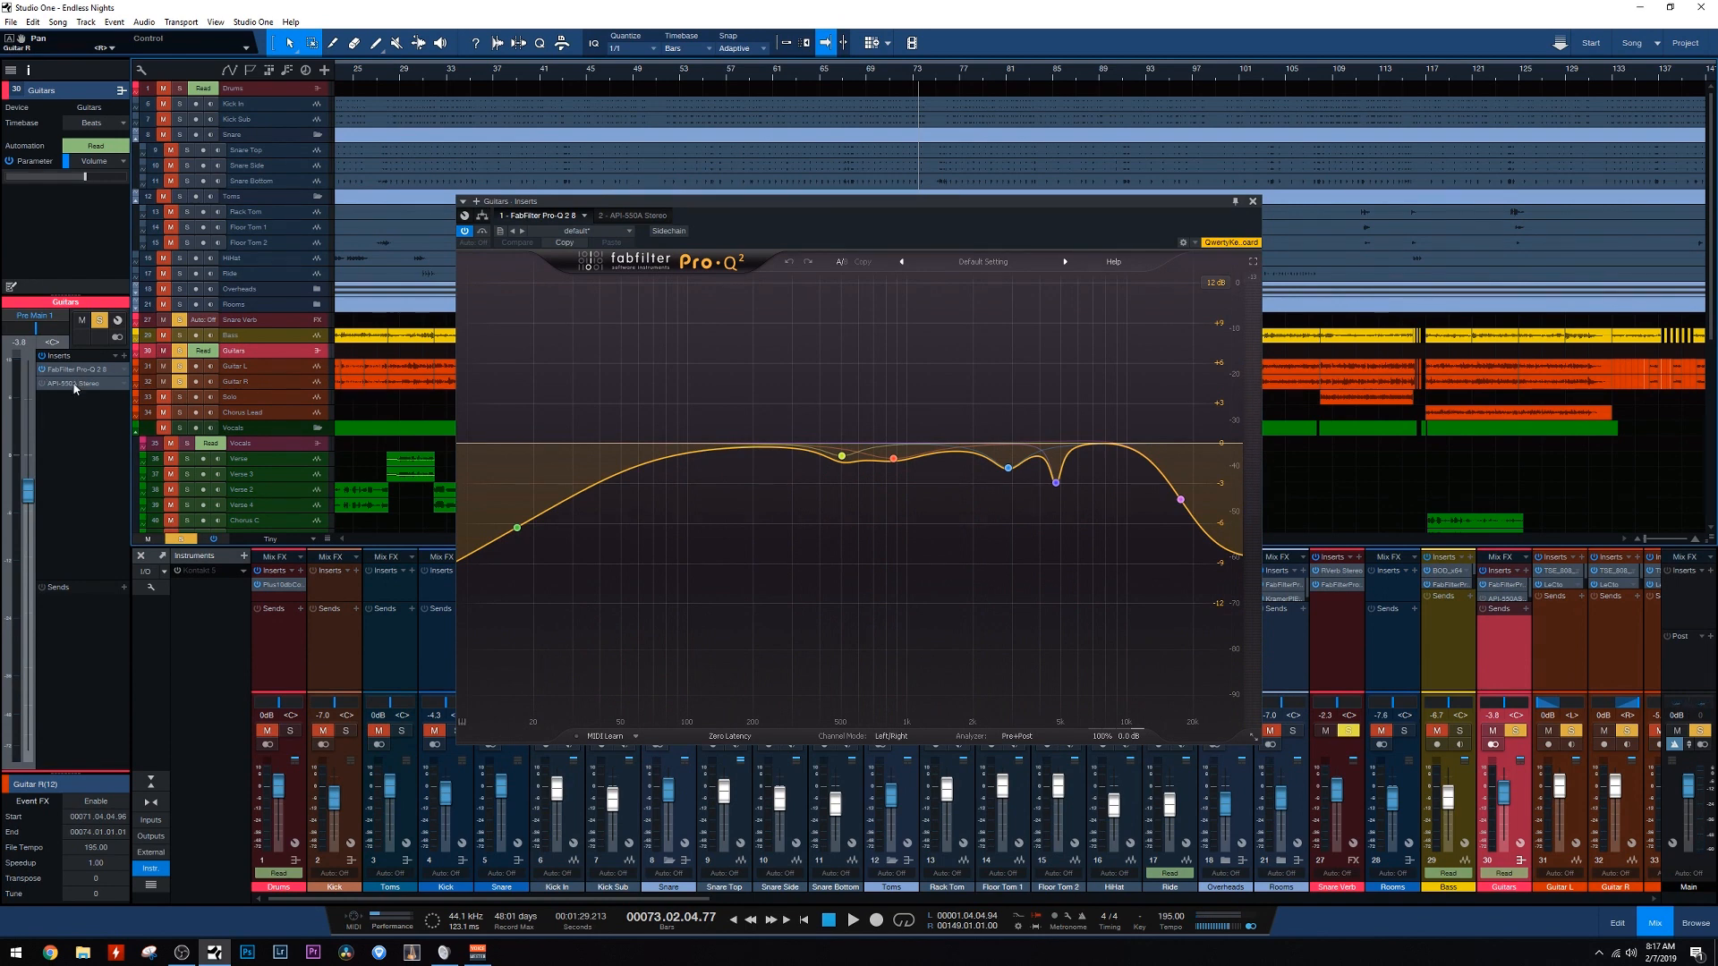
Display the API-550A Stereo equalizer, the Guitars bus's second insert
left_click(626, 215)
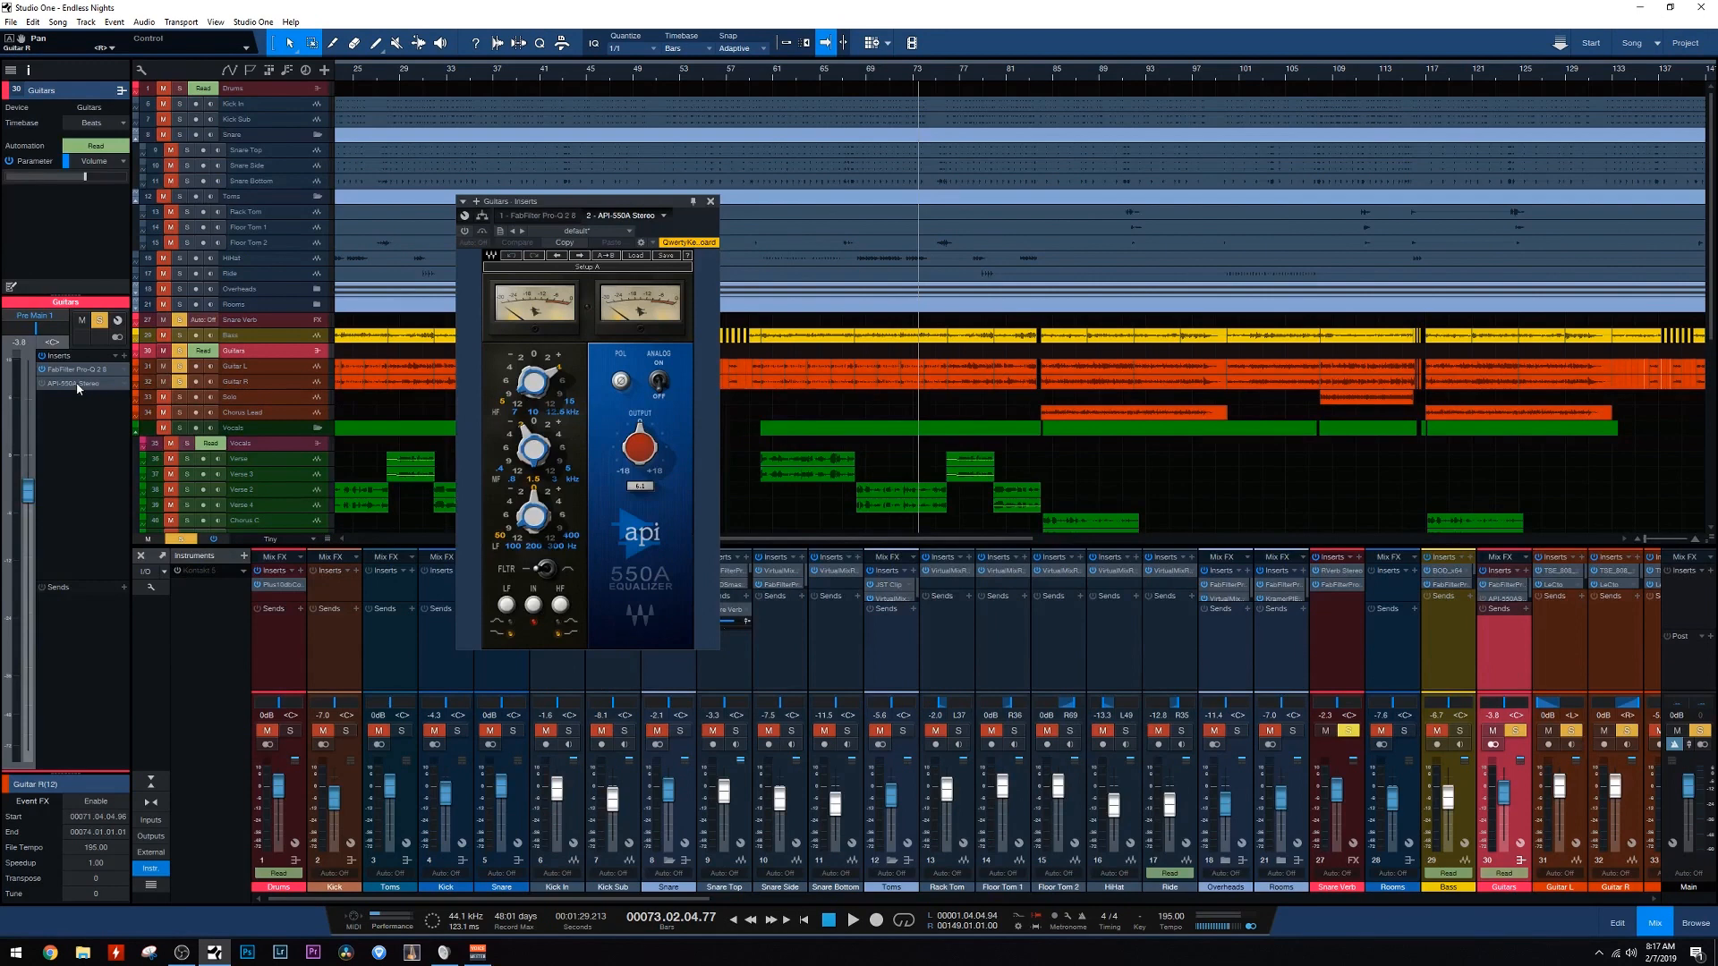
mouse_move(77, 410)
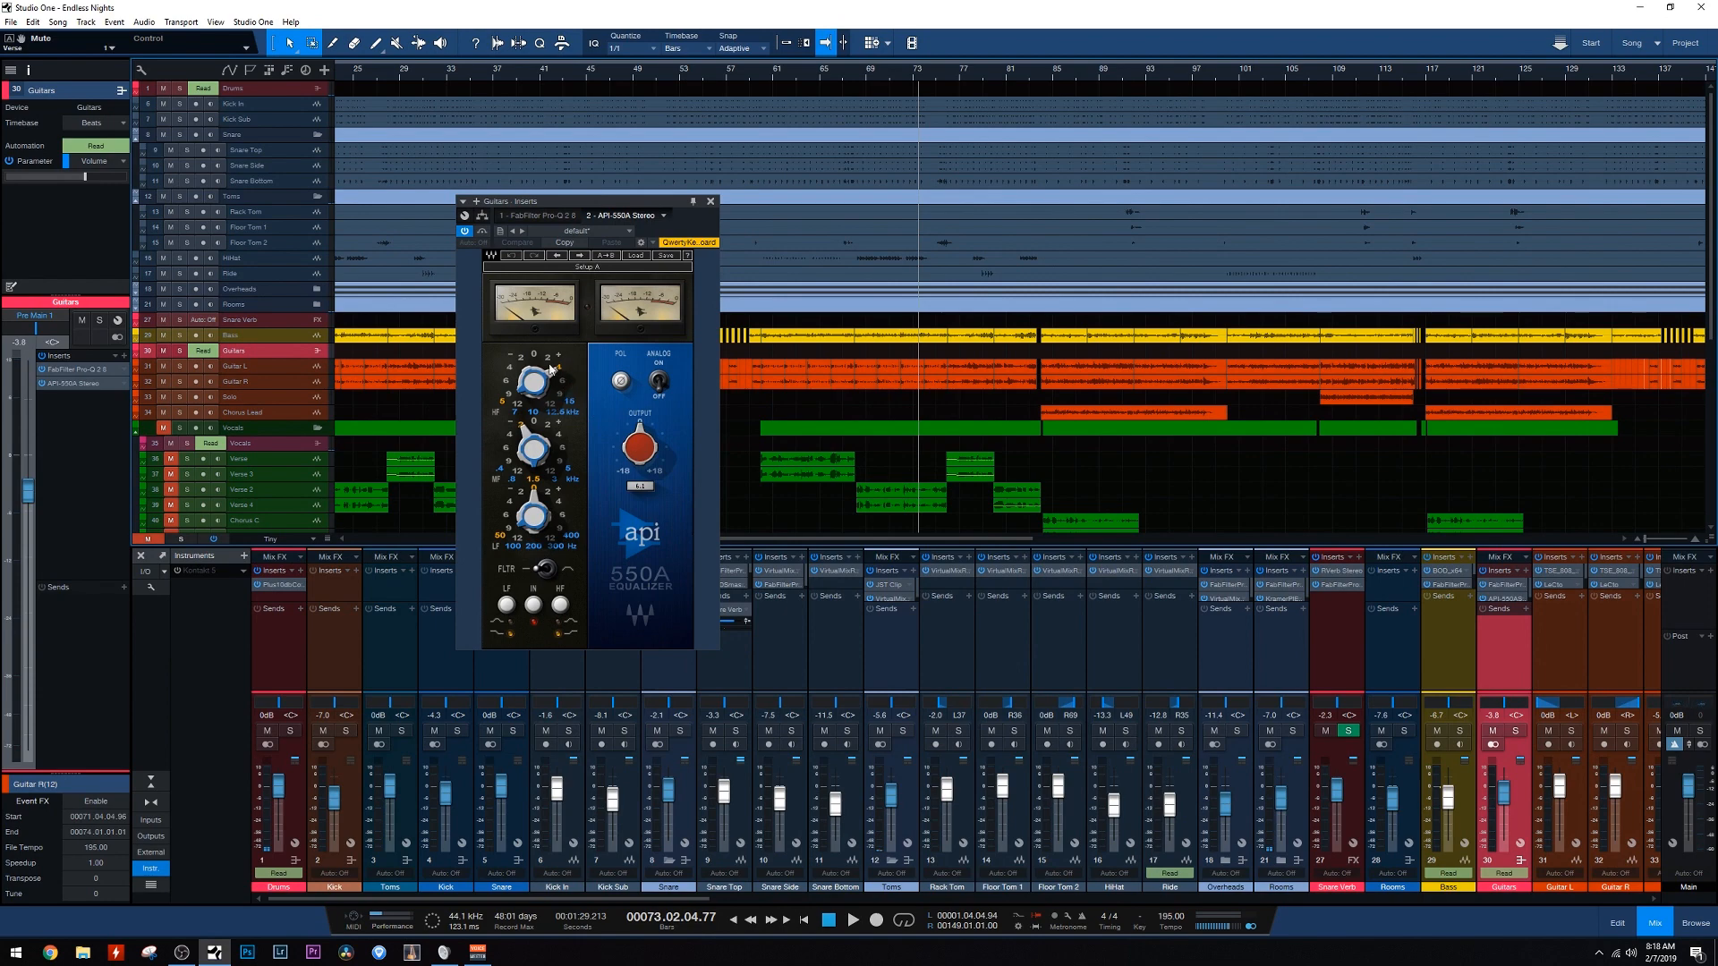
mouse_move(553, 366)
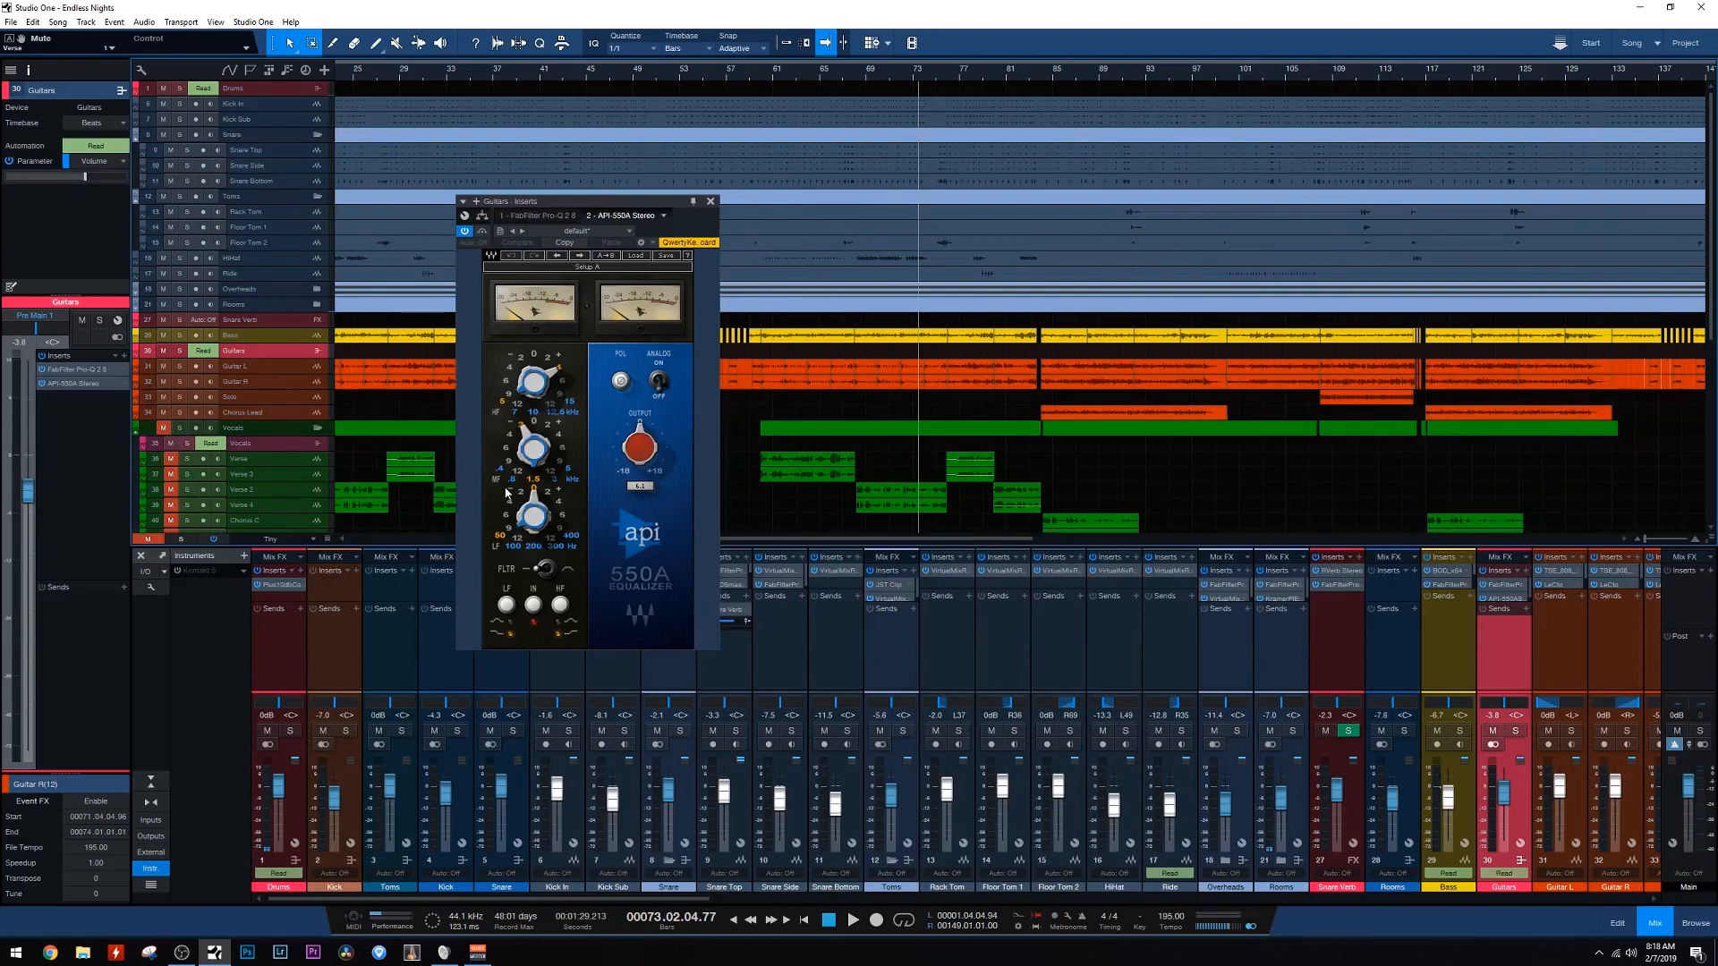
mouse_move(503, 413)
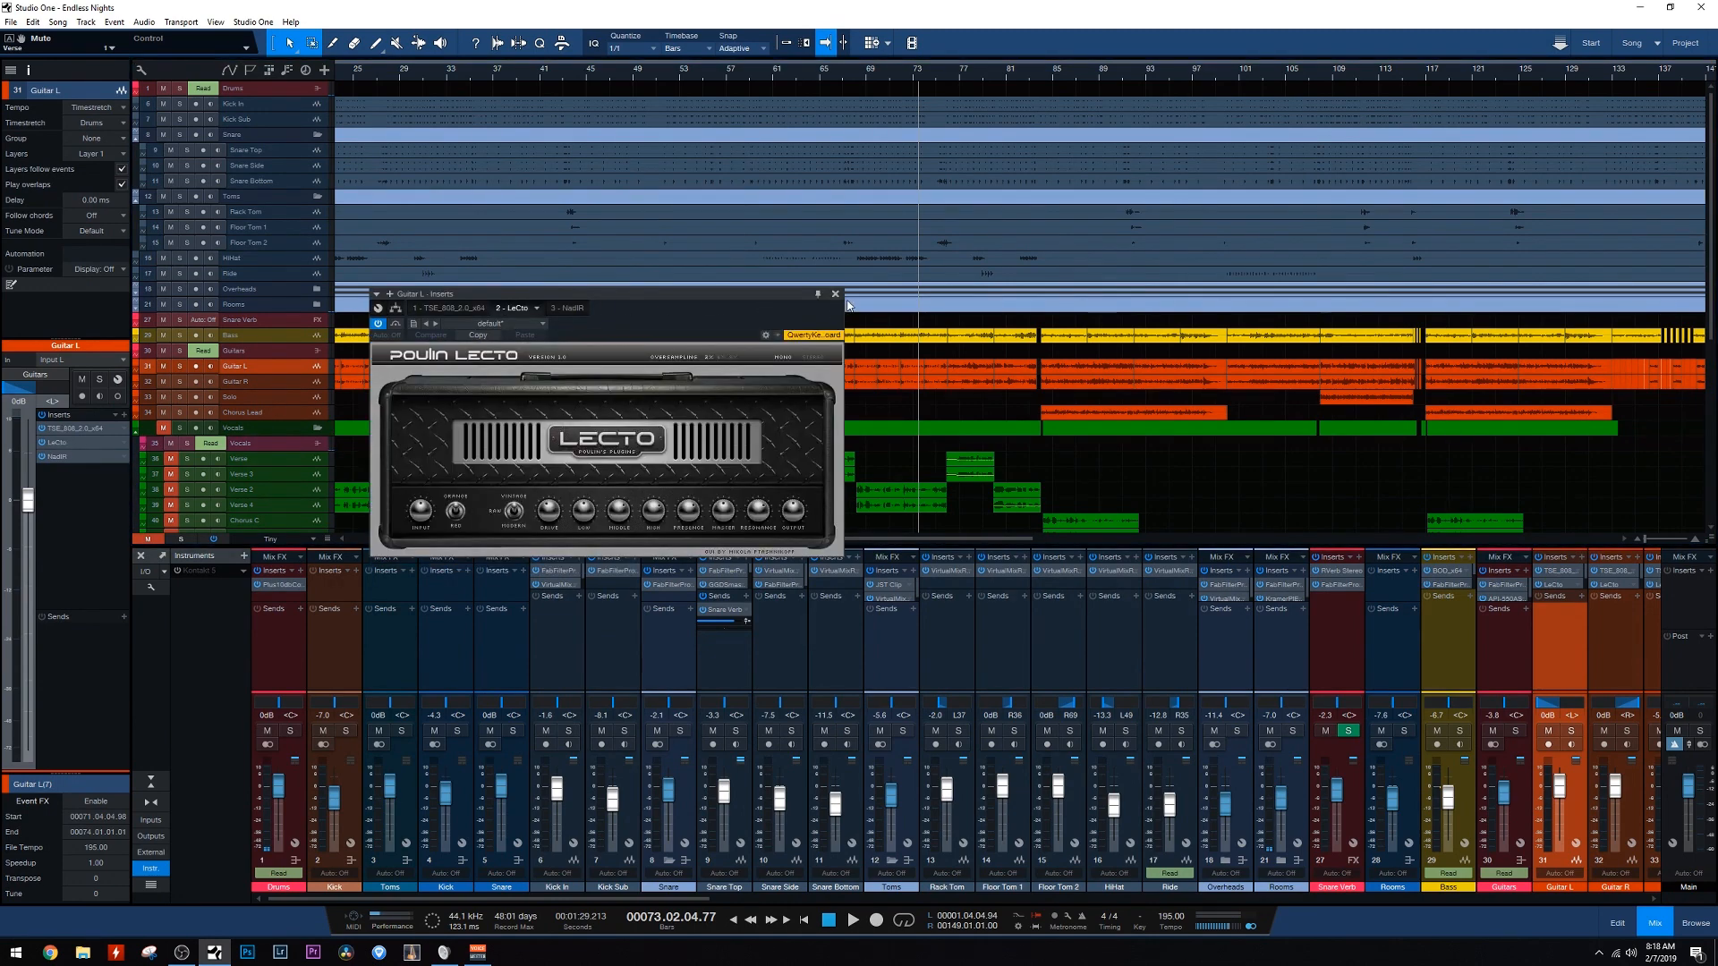
left_click(835, 293)
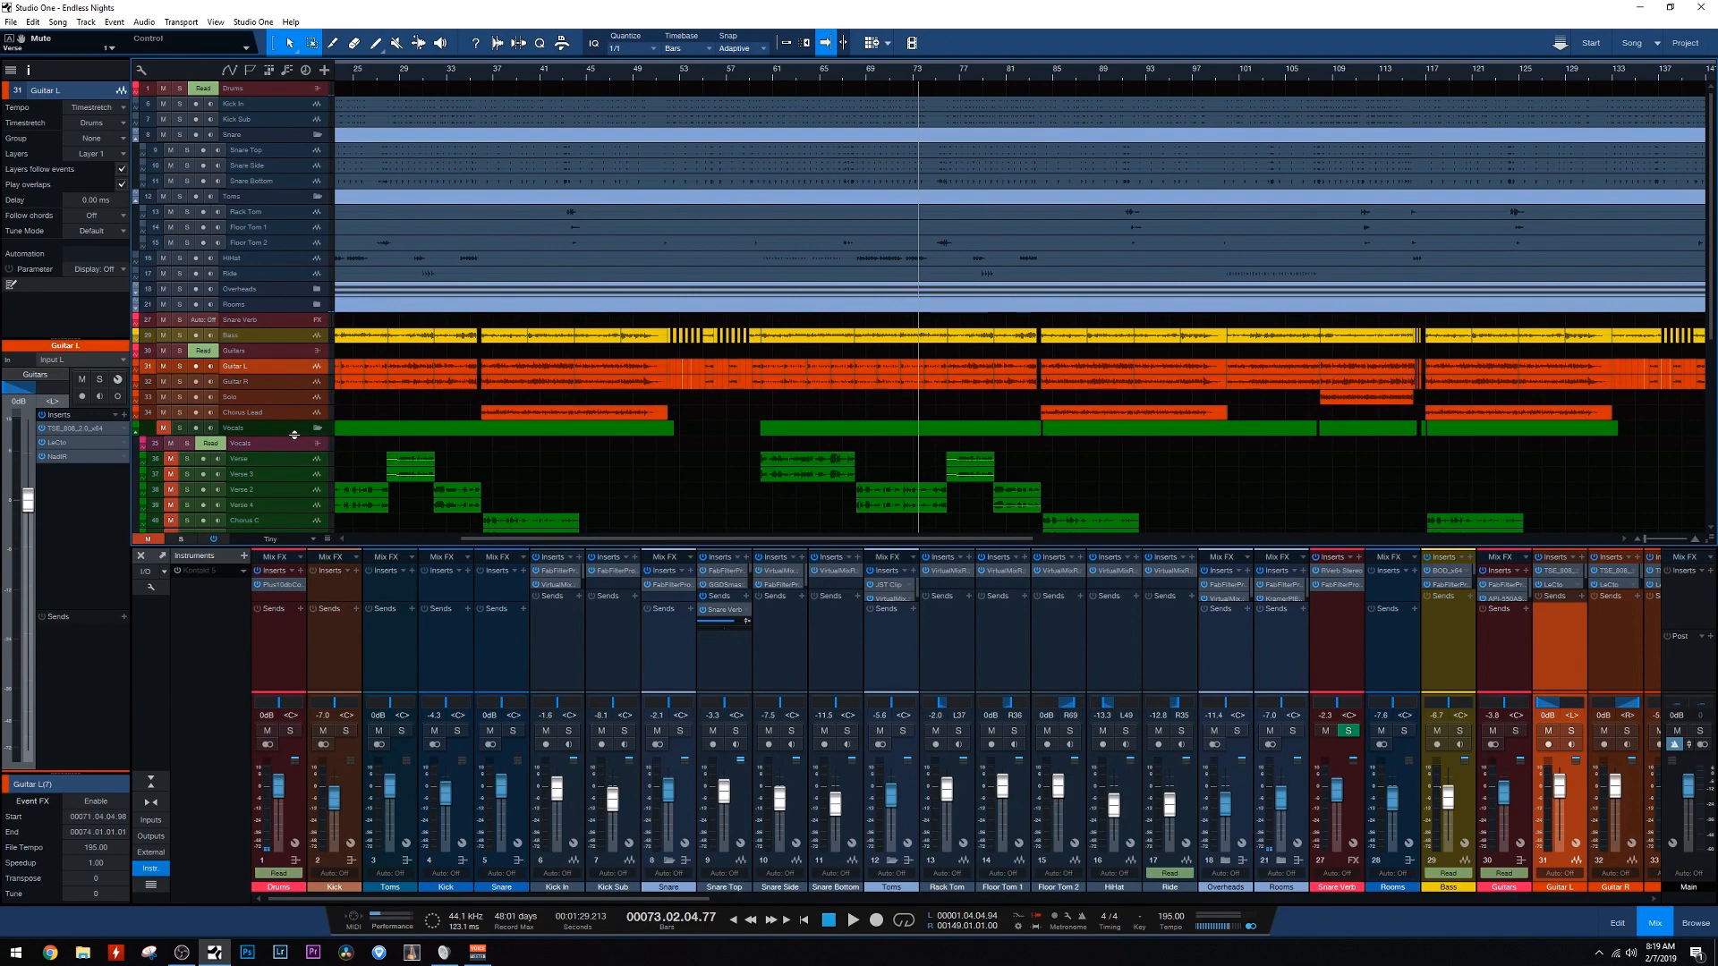
left_click(57, 441)
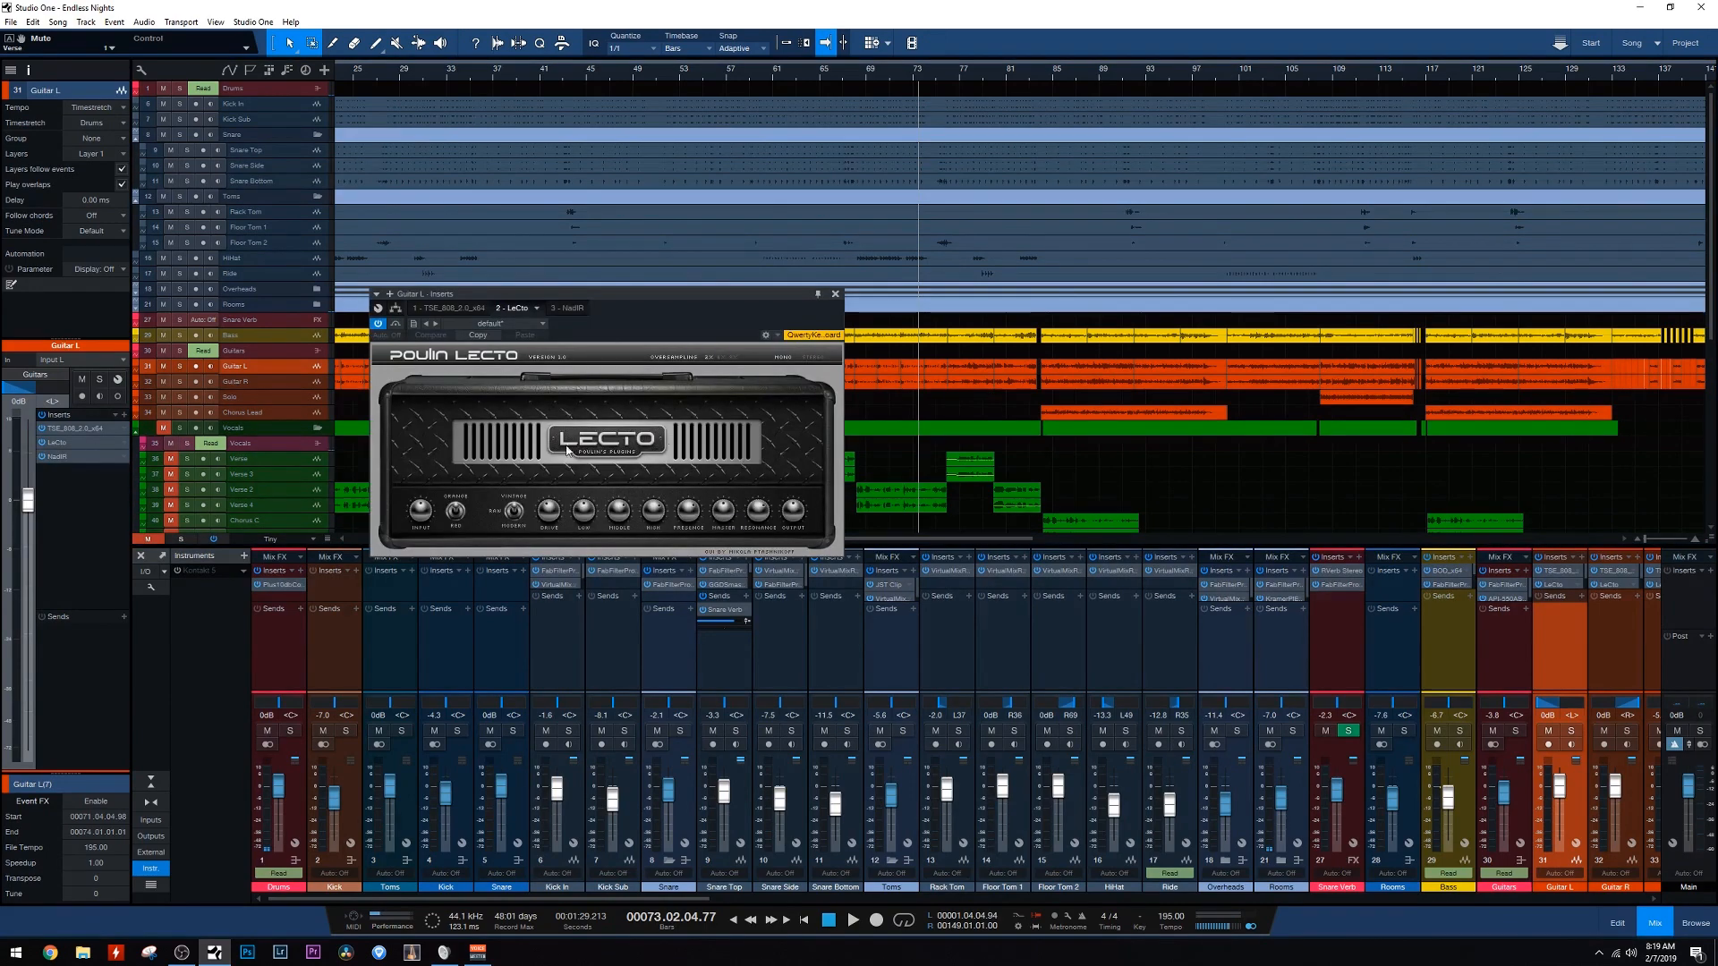